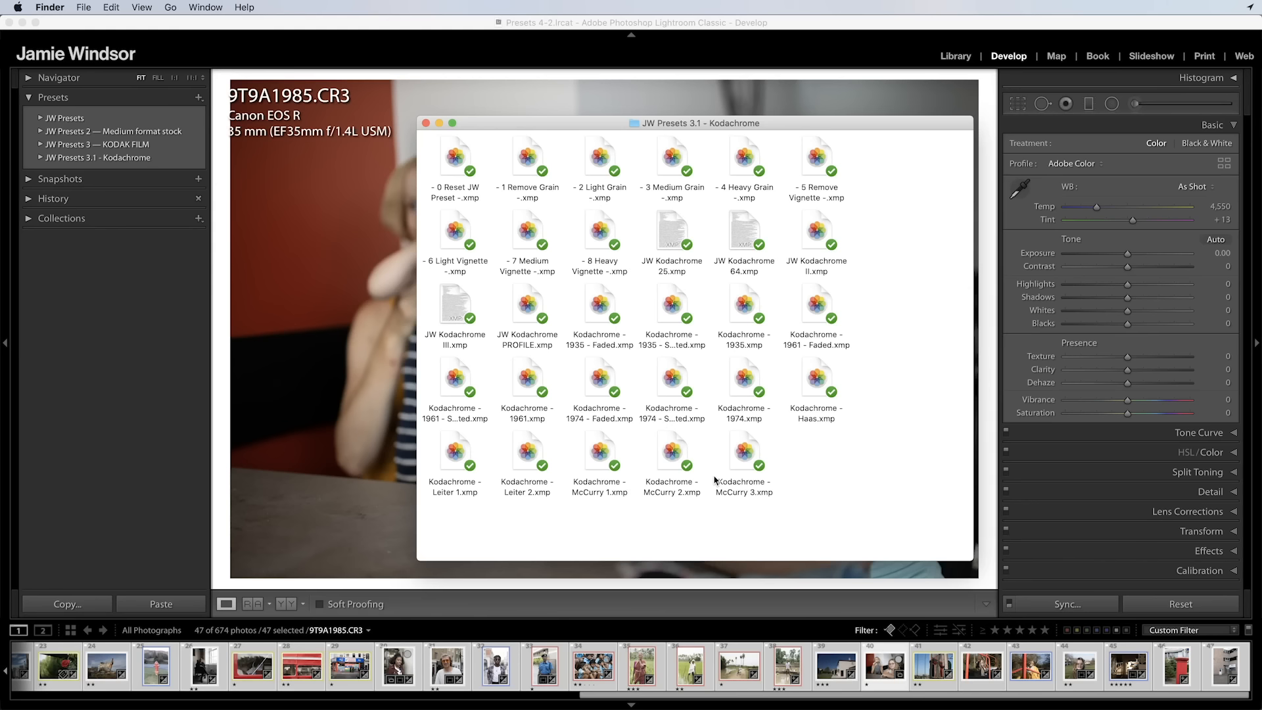
{"action": "mouse_move", "coordinate": [856, 351]}
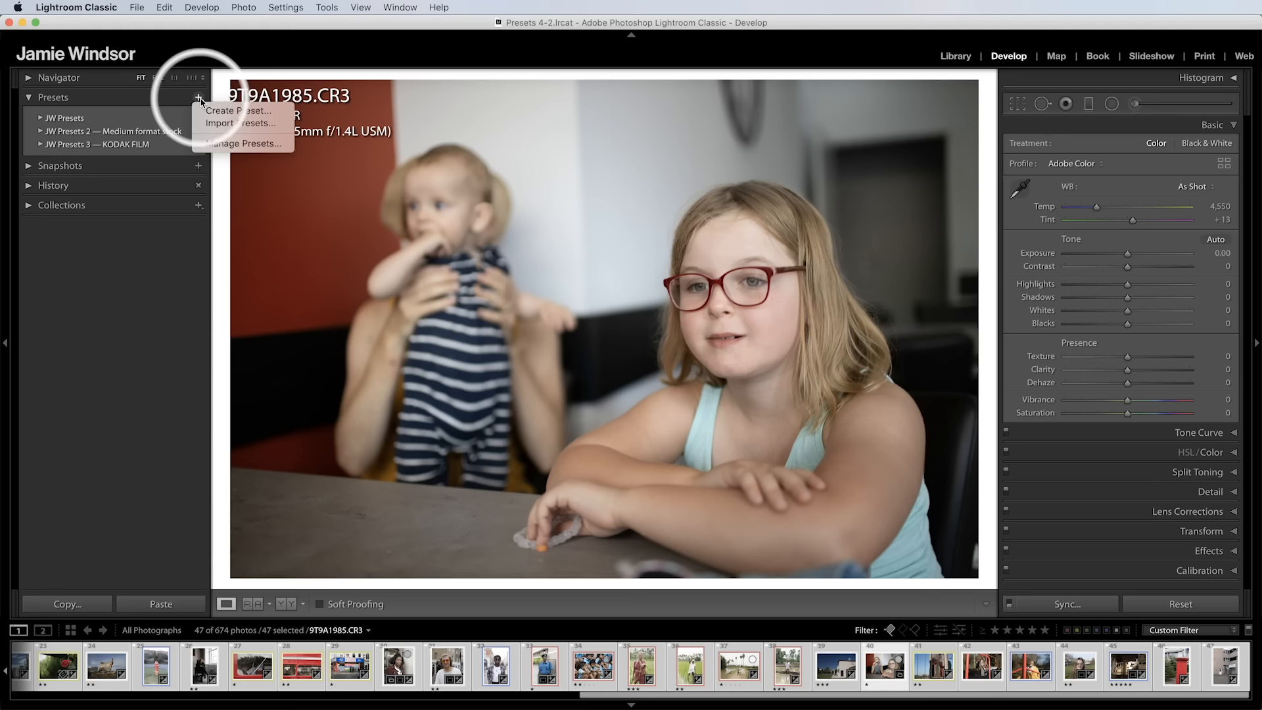
Begin importing new develop presets from the Presets panel's + menu
{"action": "left_click", "coordinate": [238, 123]}
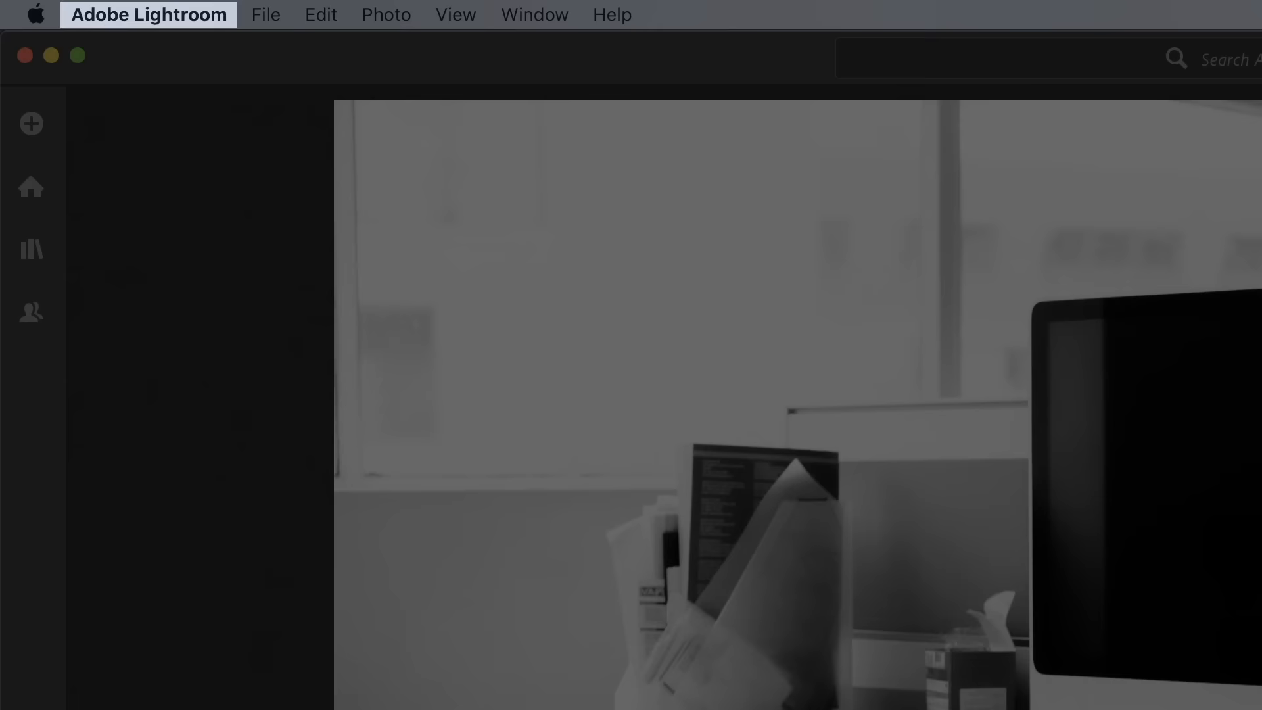
Import the JW Presets 3.1 - Kodachrome preset files through the presets import chooser
{"action": "left_click", "coordinate": [88, 8]}
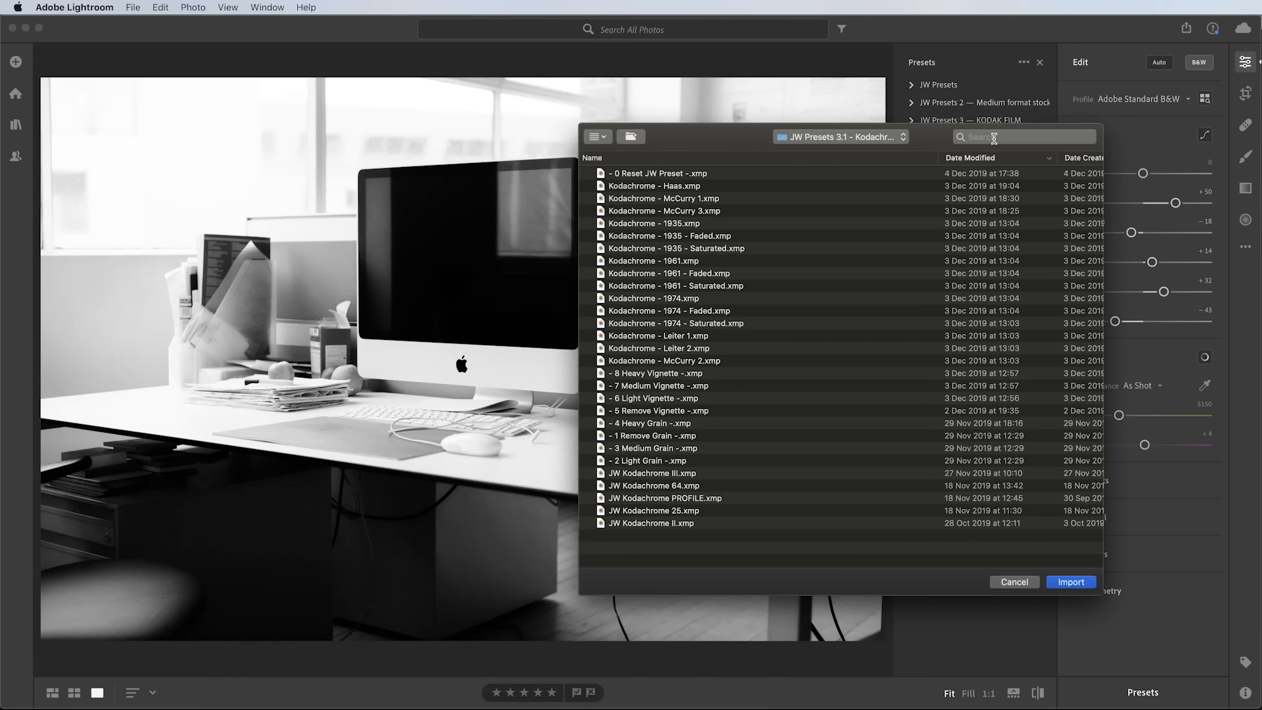
{"action": "left_click", "coordinate": [1071, 581]}
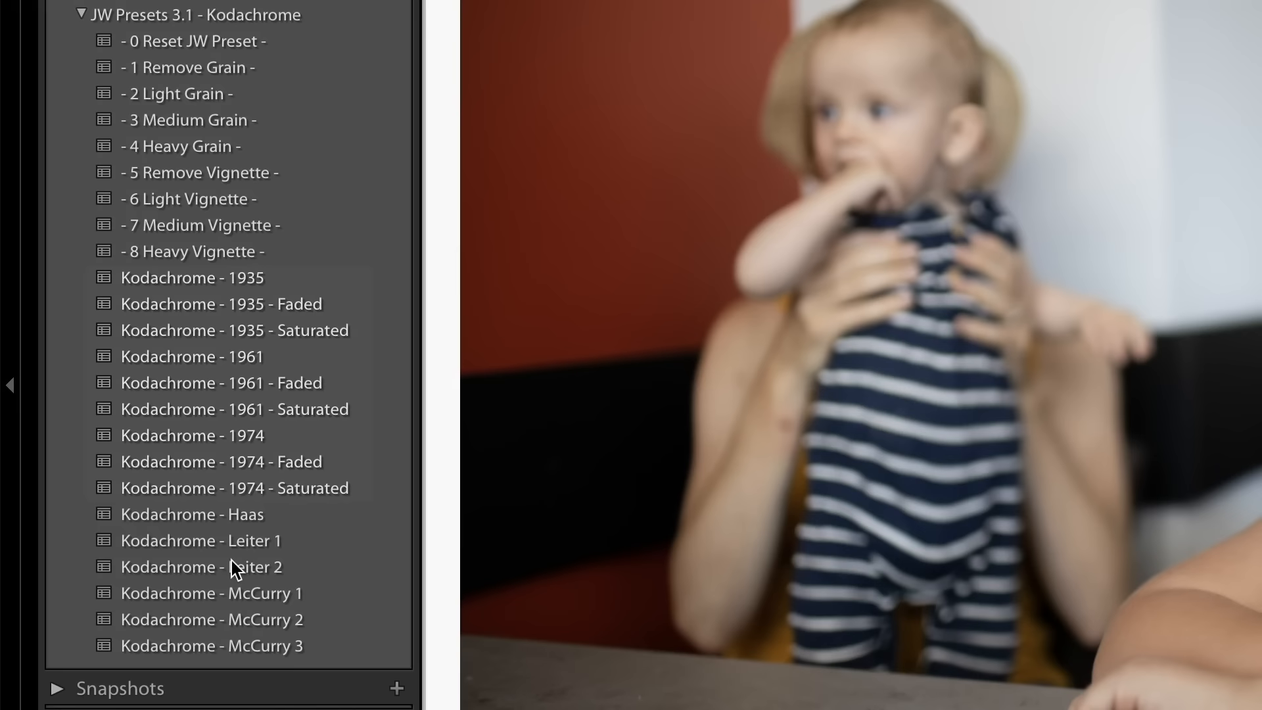
{"action": "mouse_move", "coordinate": [255, 571]}
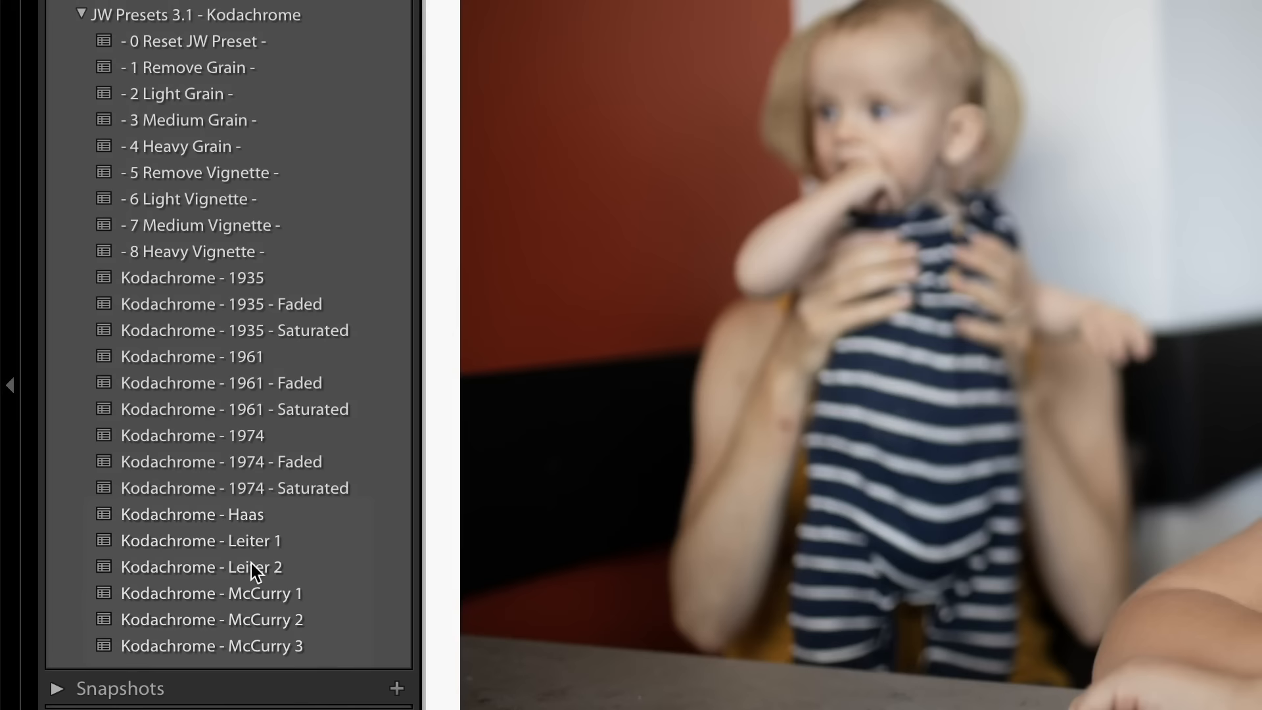
{"action": "mouse_move", "coordinate": [269, 302]}
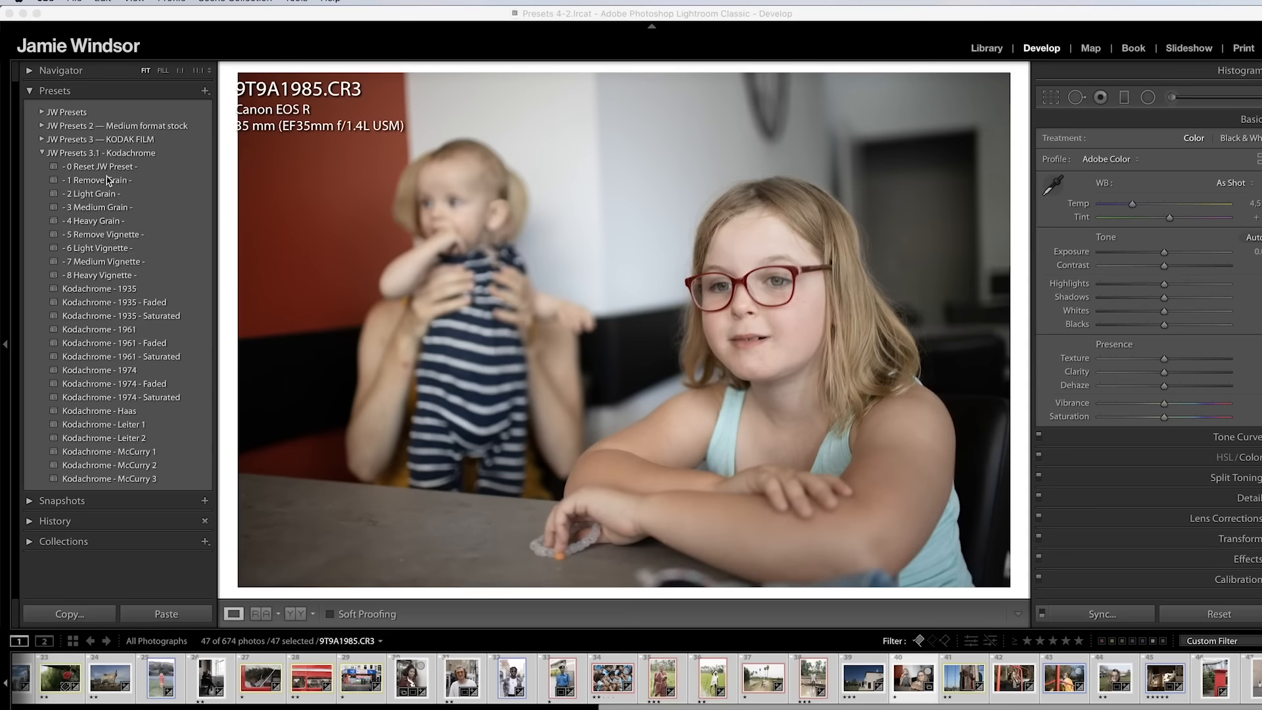
Try Kodachrome 1935 Faded, 1935 Saturated, 1961, 1961 Saturated, end on 1974, then show Library grid
{"action": "left_click", "coordinate": [114, 302]}
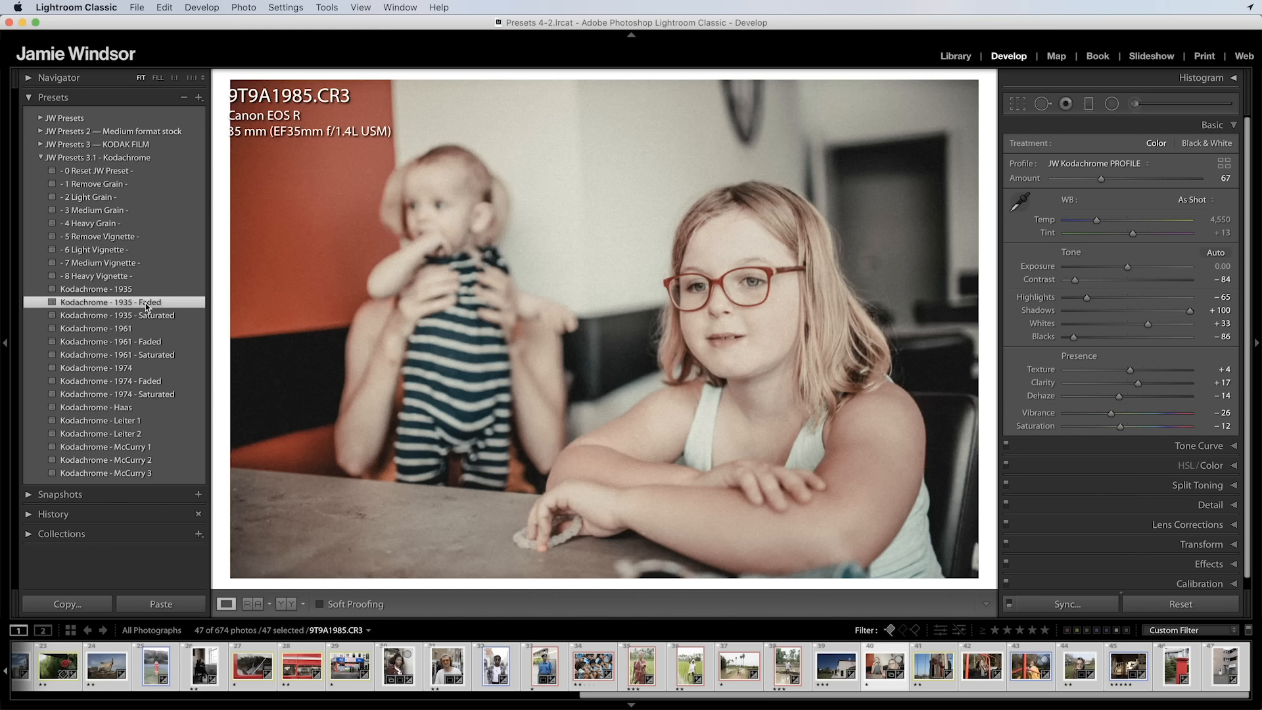
{"action": "left_click", "coordinate": [117, 315]}
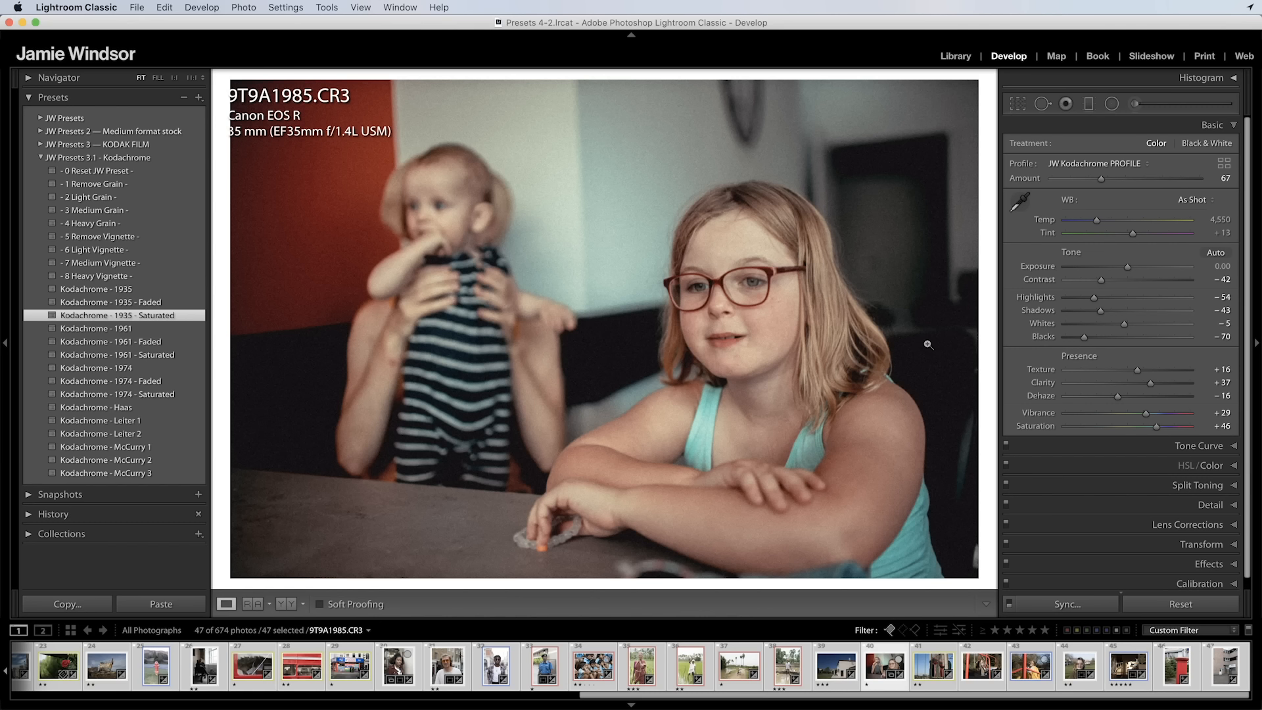
{"action": "left_click", "coordinate": [96, 328]}
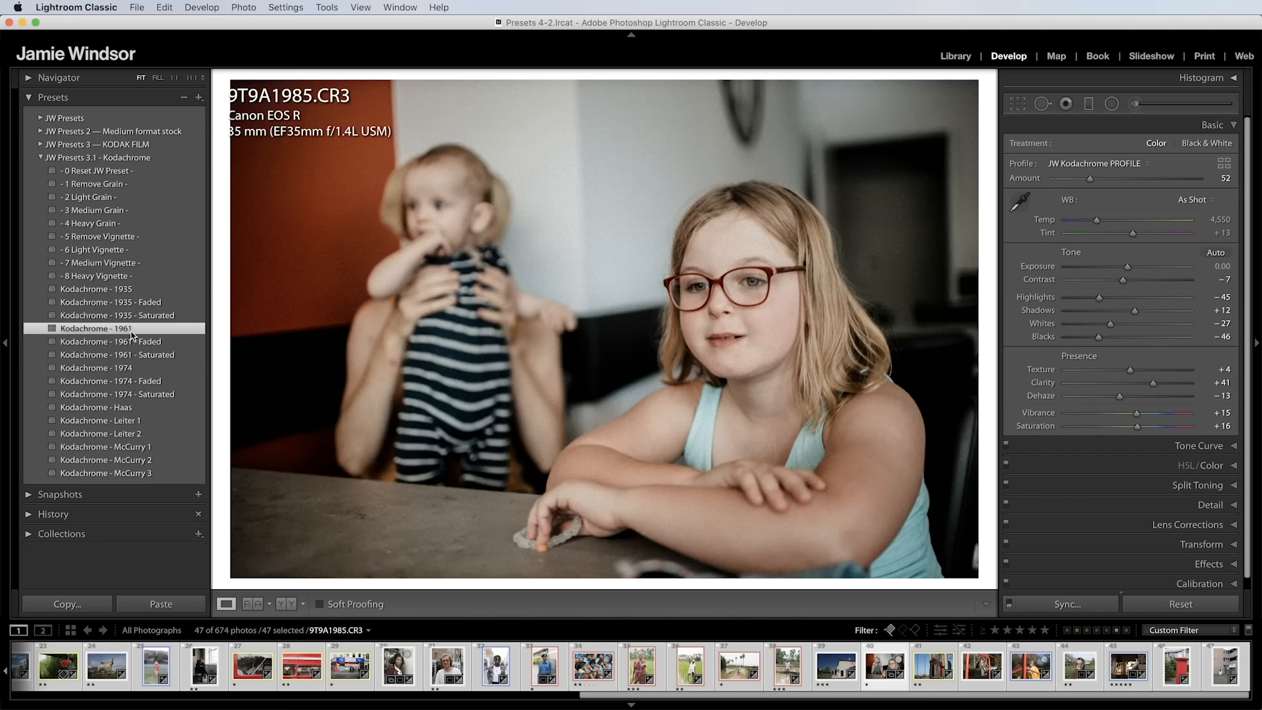
{"action": "left_click", "coordinate": [118, 355]}
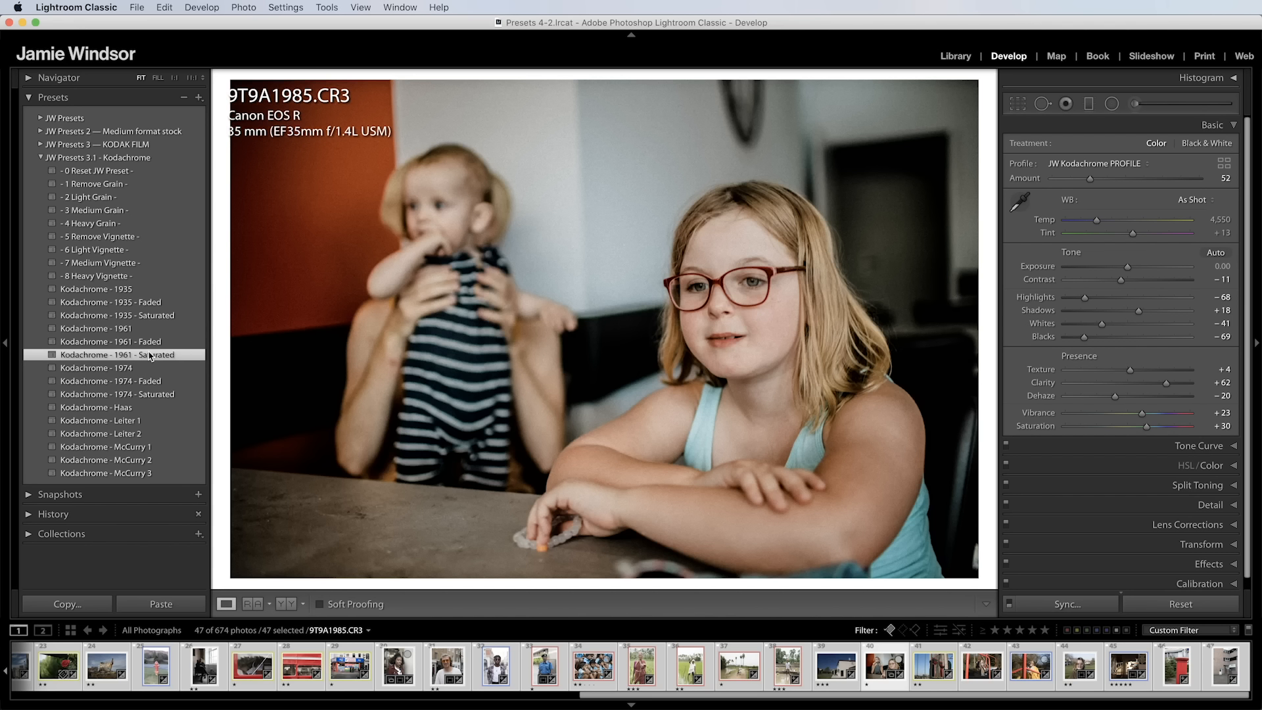
{"action": "left_click", "coordinate": [104, 368]}
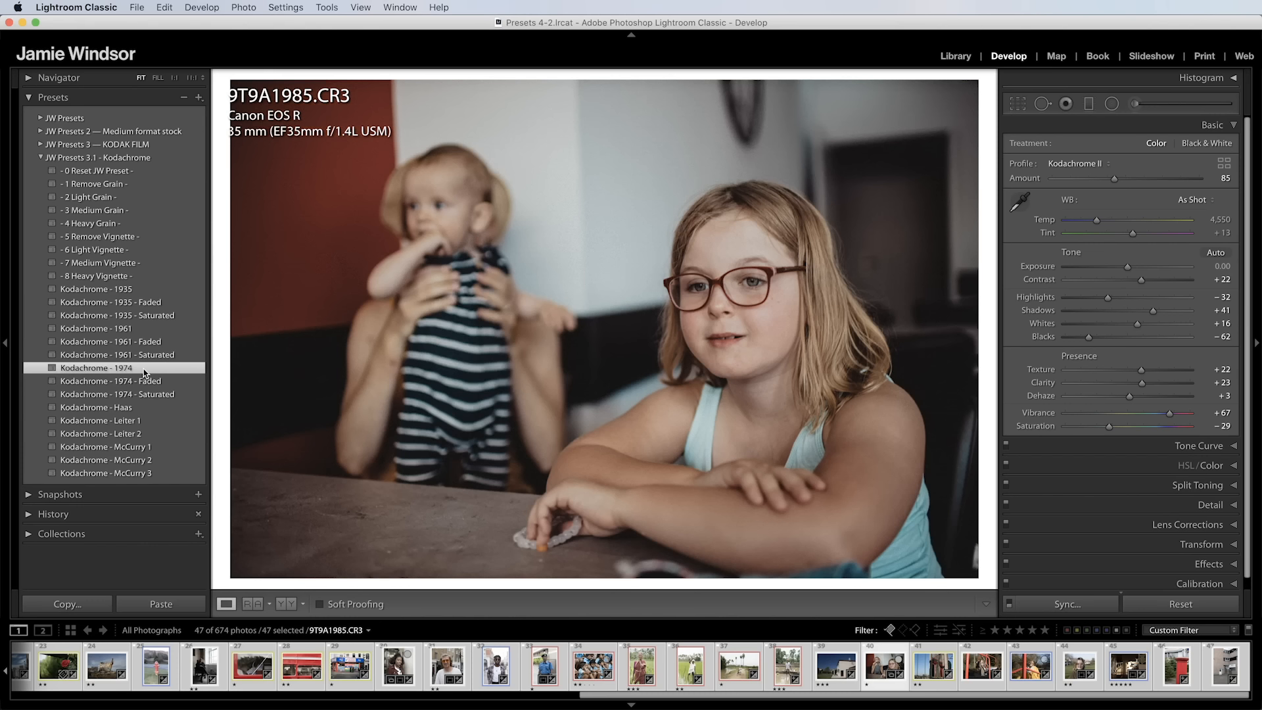
{"action": "left_click", "coordinate": [956, 55]}
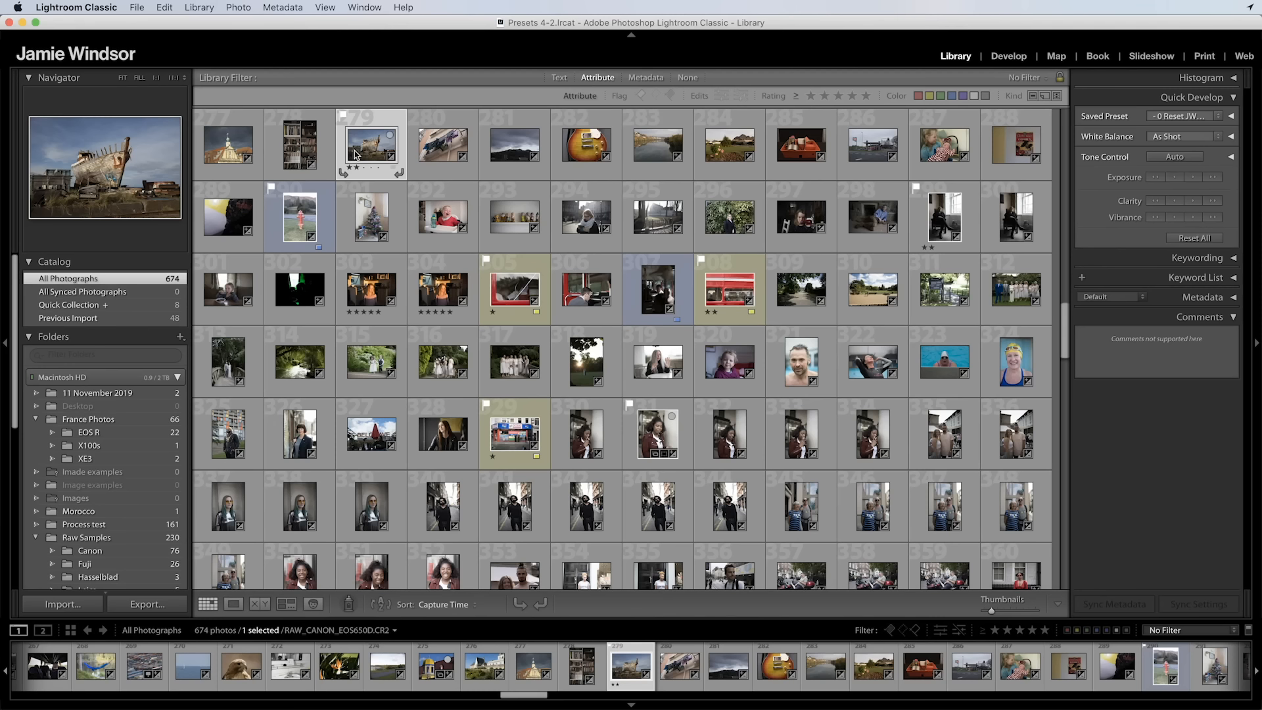
Browse the Library Metadata filter's Camera column, then open the boat photo in Develop
{"action": "left_click", "coordinate": [645, 76]}
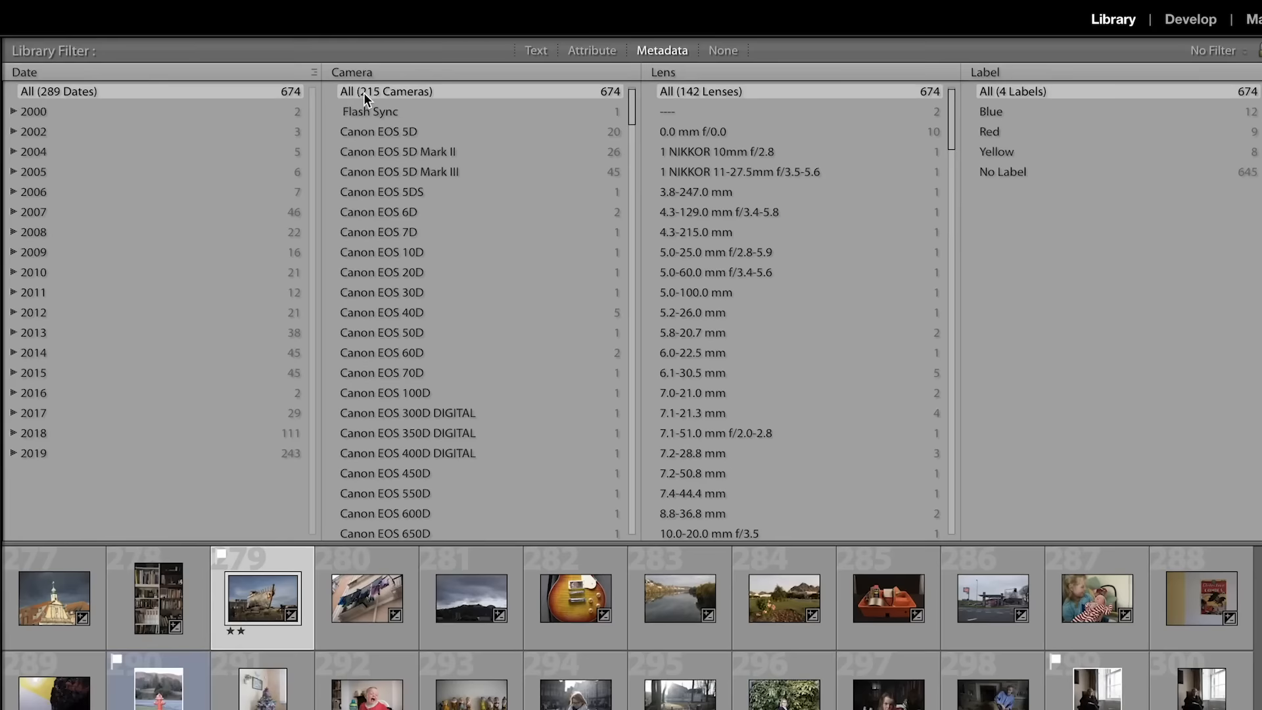
{"action": "scroll", "scroll_direction": "down", "scroll_amount": 3}
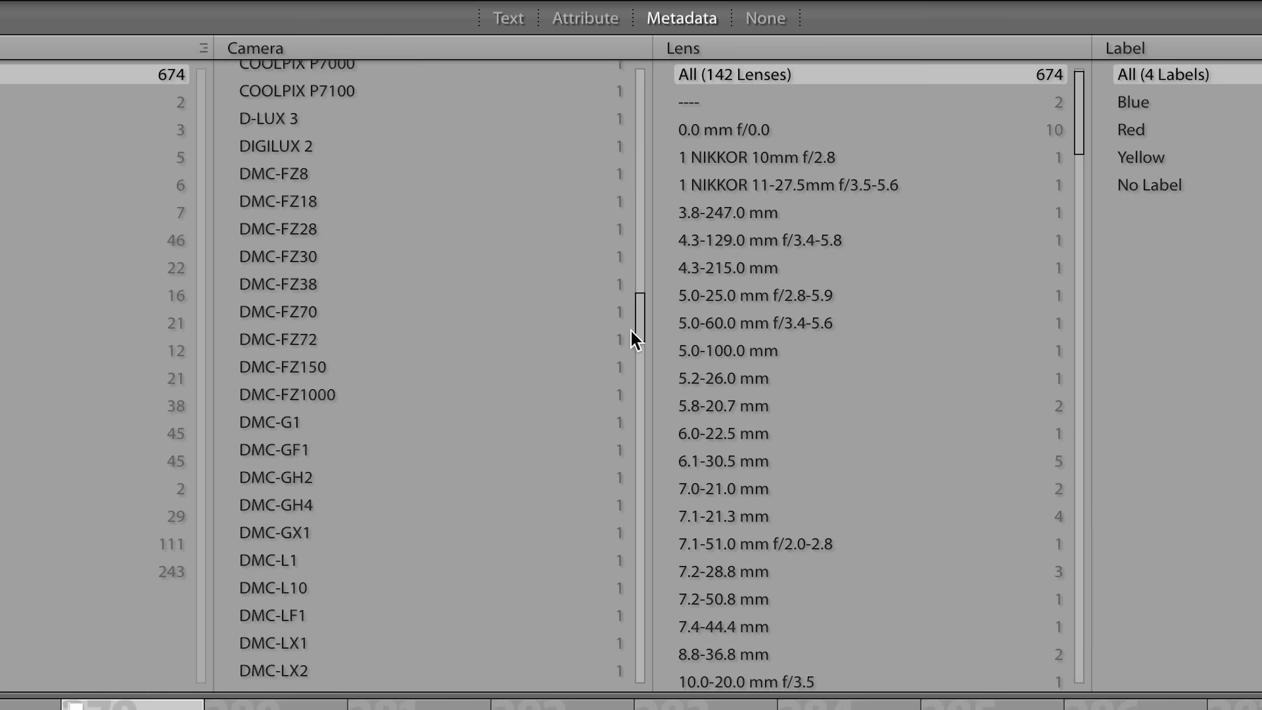
{"action": "left_click", "coordinate": [1008, 55]}
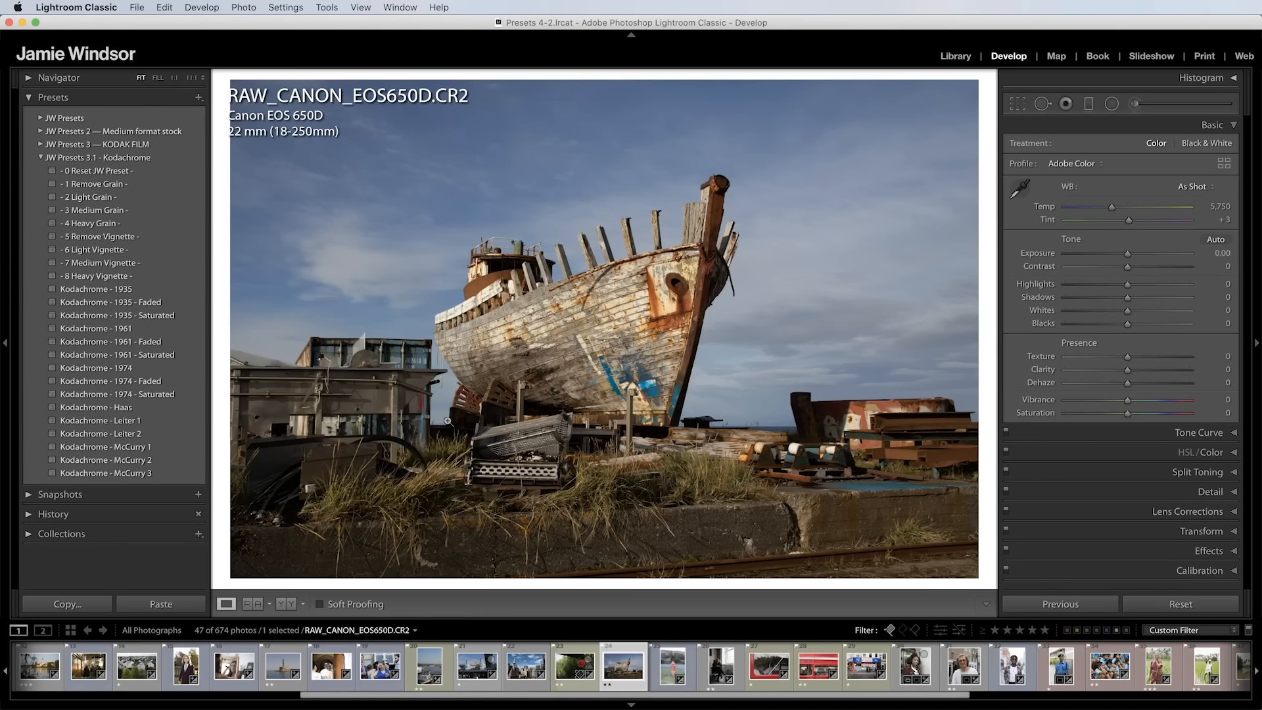
Give the bridesmaids photo Kodachrome - 1974, then move to the Disney California Adventure photo
{"action": "left_click", "coordinate": [116, 341]}
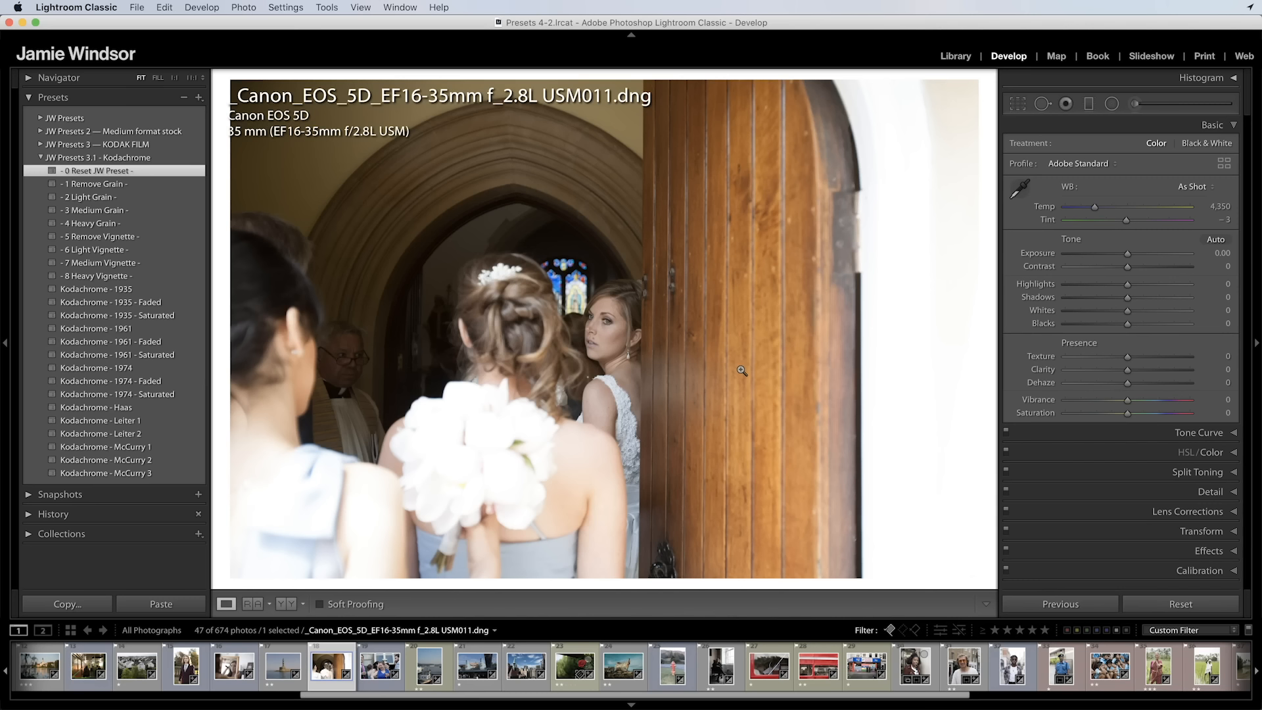
{"action": "left_click", "coordinate": [99, 368]}
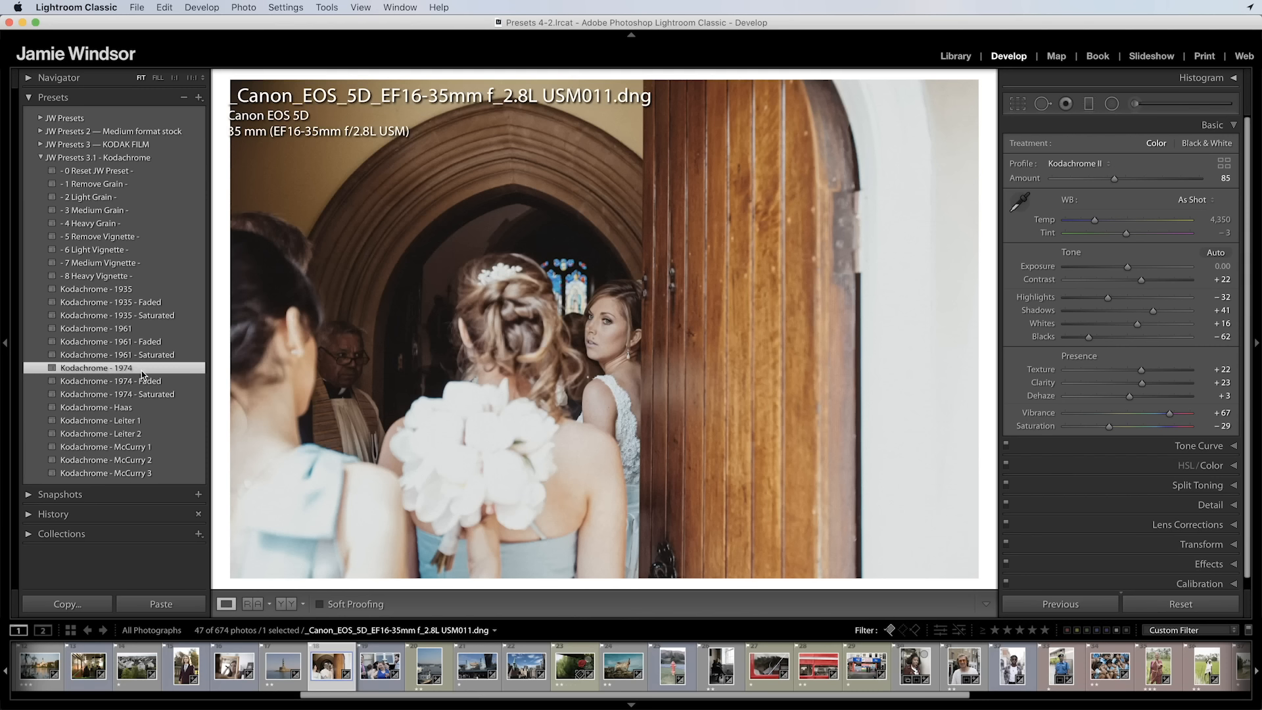
{"action": "left_click", "coordinate": [98, 250]}
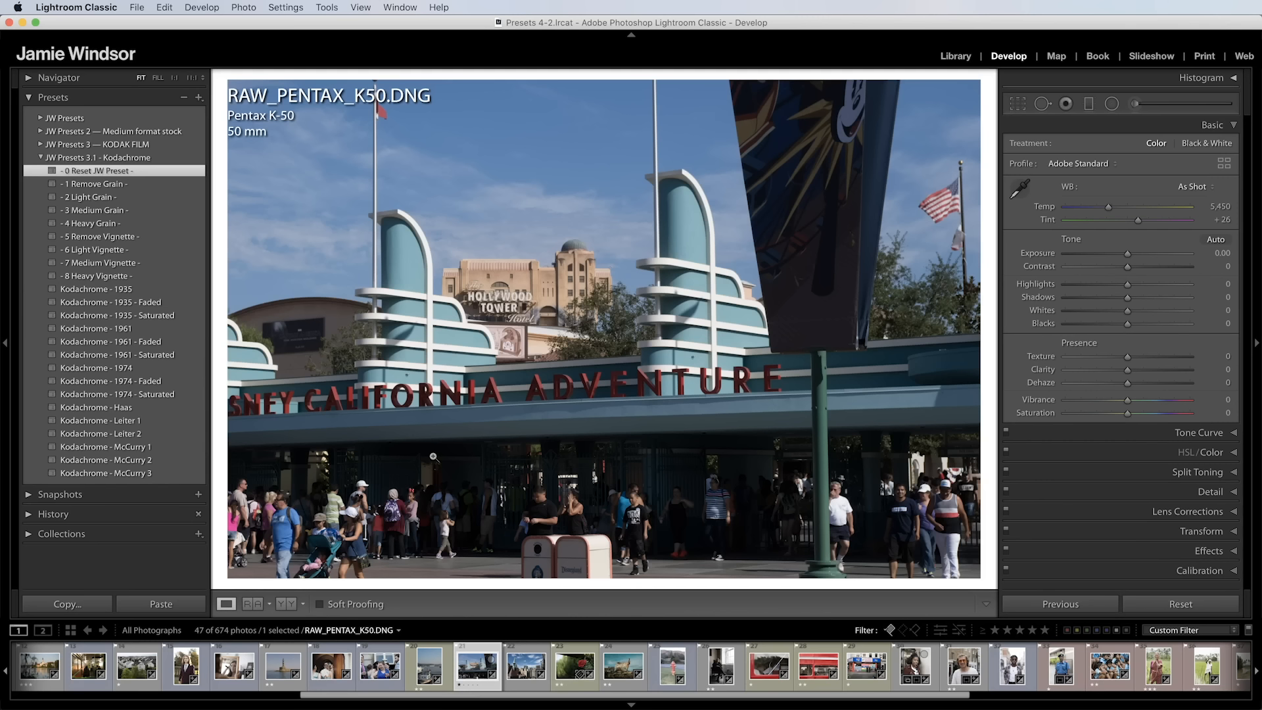
Select the armchair portrait of the woman by the window in the filmstrip
{"action": "left_click", "coordinate": [110, 302]}
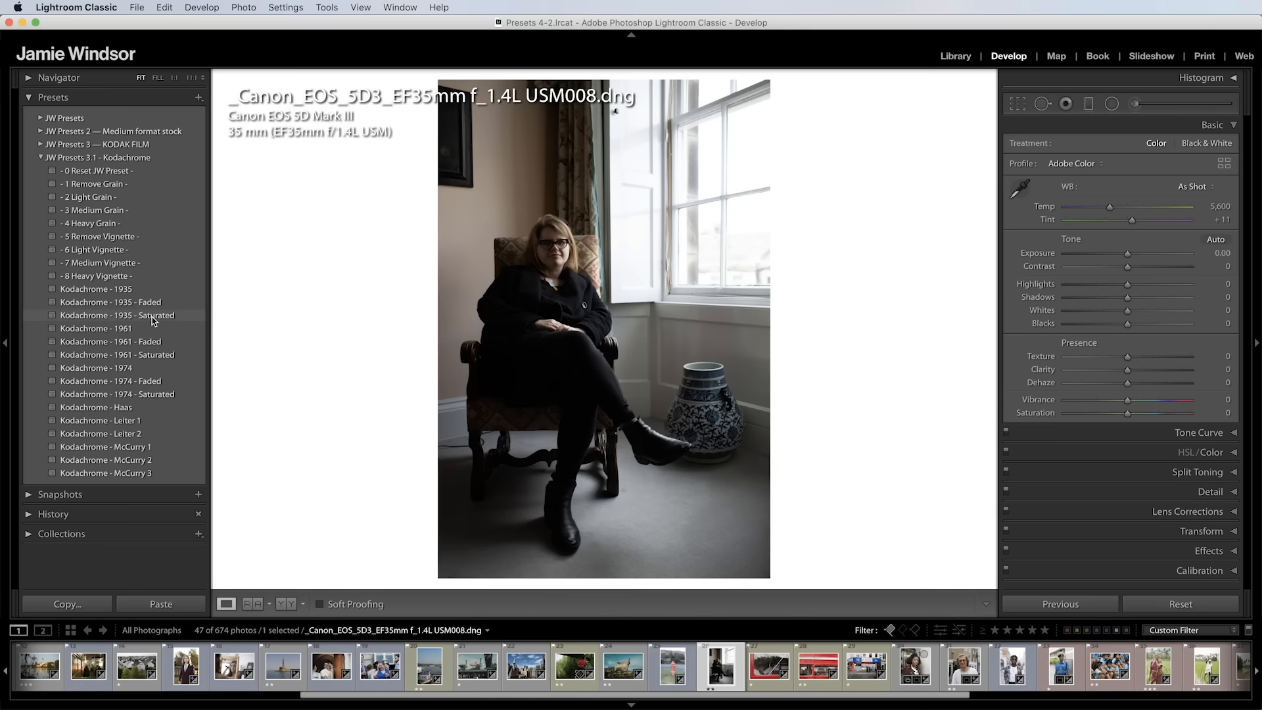
Compare Kodachrome 1961 Faded and 1961, keep 1961 Faded, then select the fire hydrant photo
{"action": "left_click", "coordinate": [111, 341]}
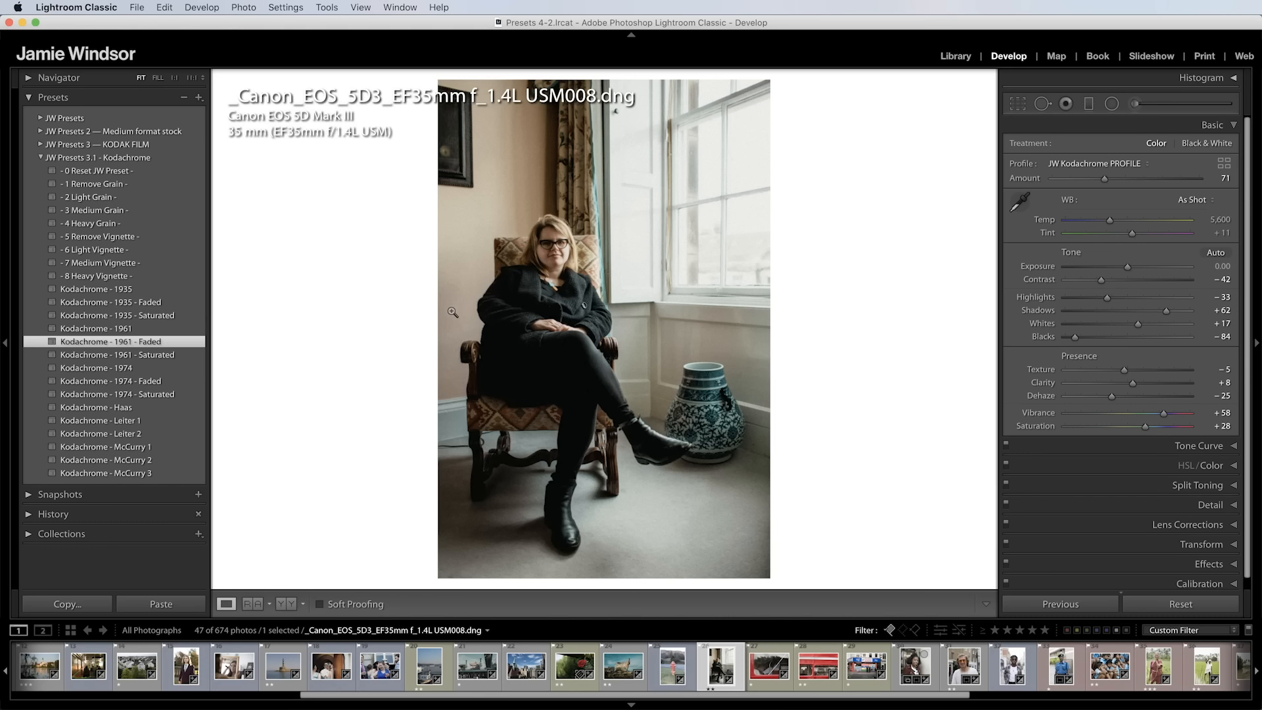
{"action": "left_click", "coordinate": [96, 328]}
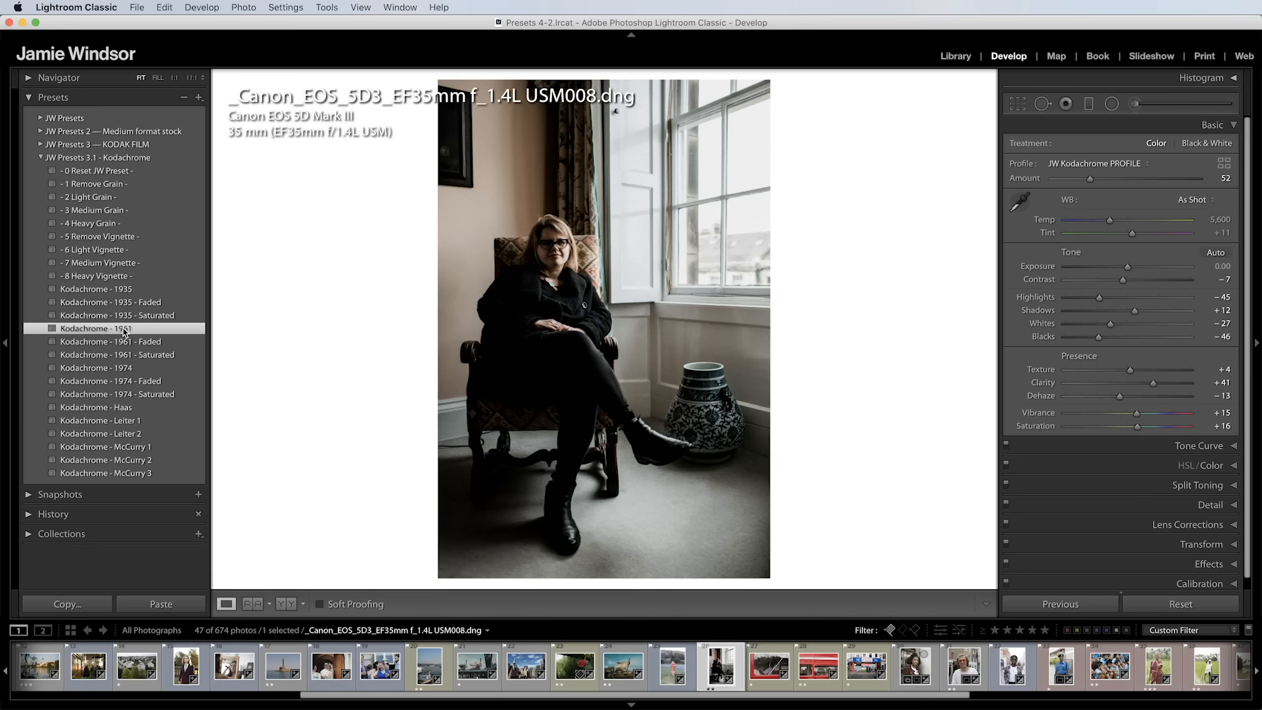
{"action": "left_click", "coordinate": [111, 341]}
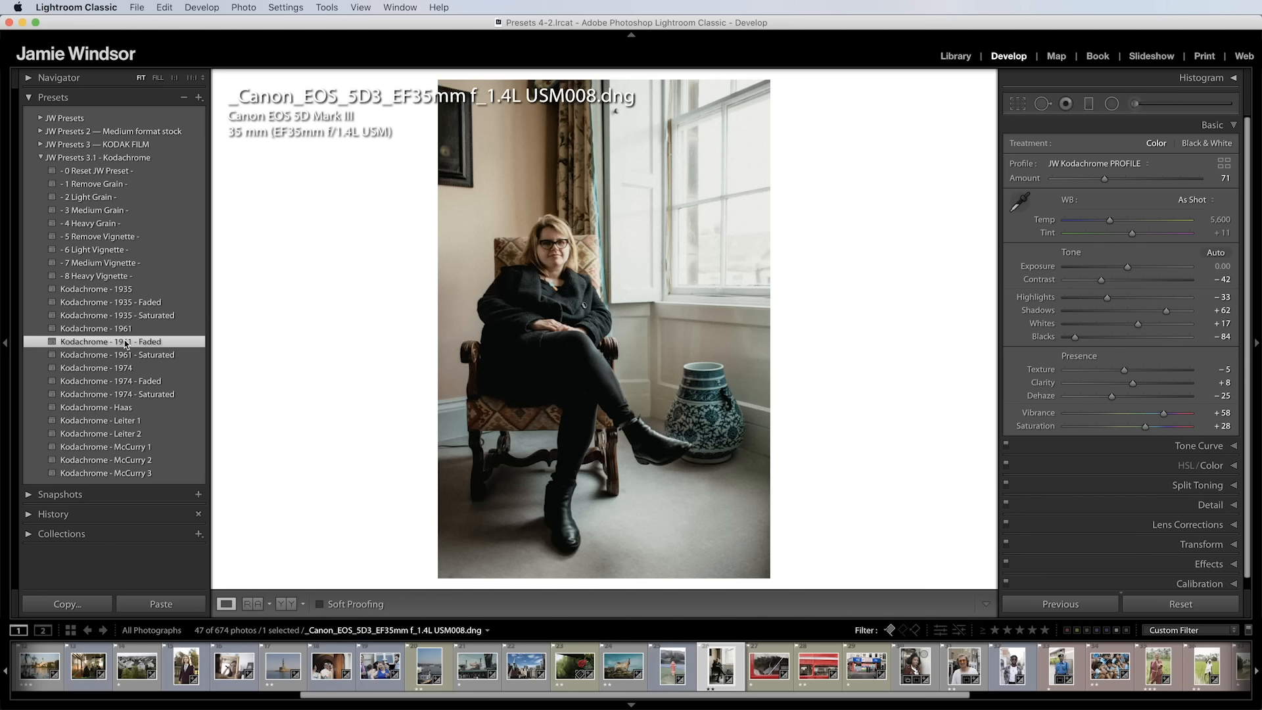
{"action": "left_click", "coordinate": [671, 666]}
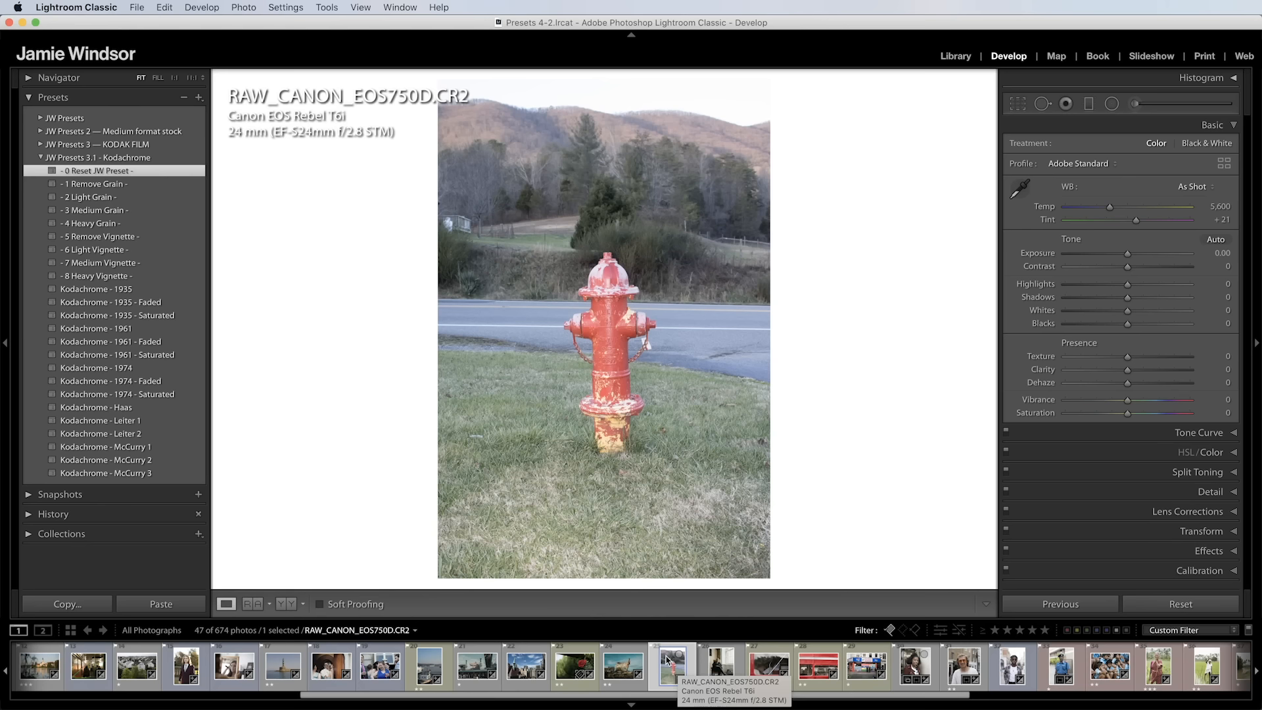
Click a JW Presets 3.1 - Kodachrome preset for the fire hydrant photo
{"action": "left_click", "coordinate": [117, 314]}
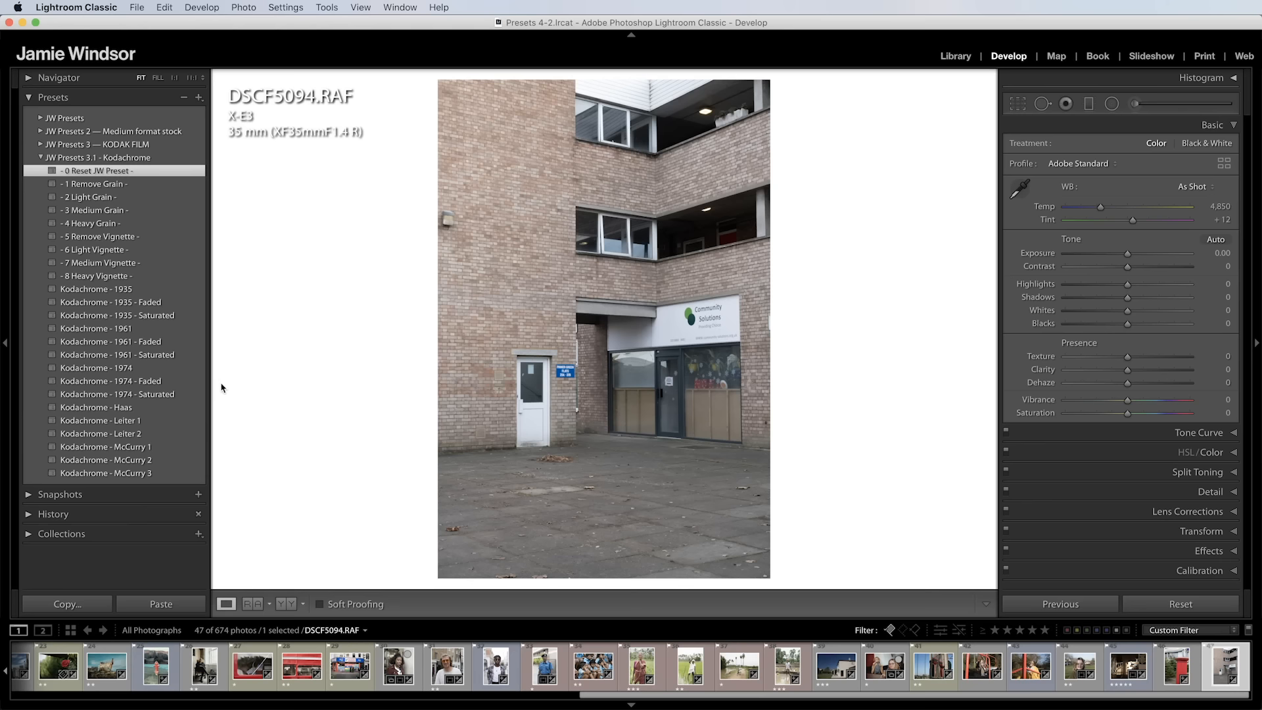
Try Kodachrome - Haas on the building, then view the postbox and brown-jacket portrait
{"action": "left_click", "coordinate": [96, 408]}
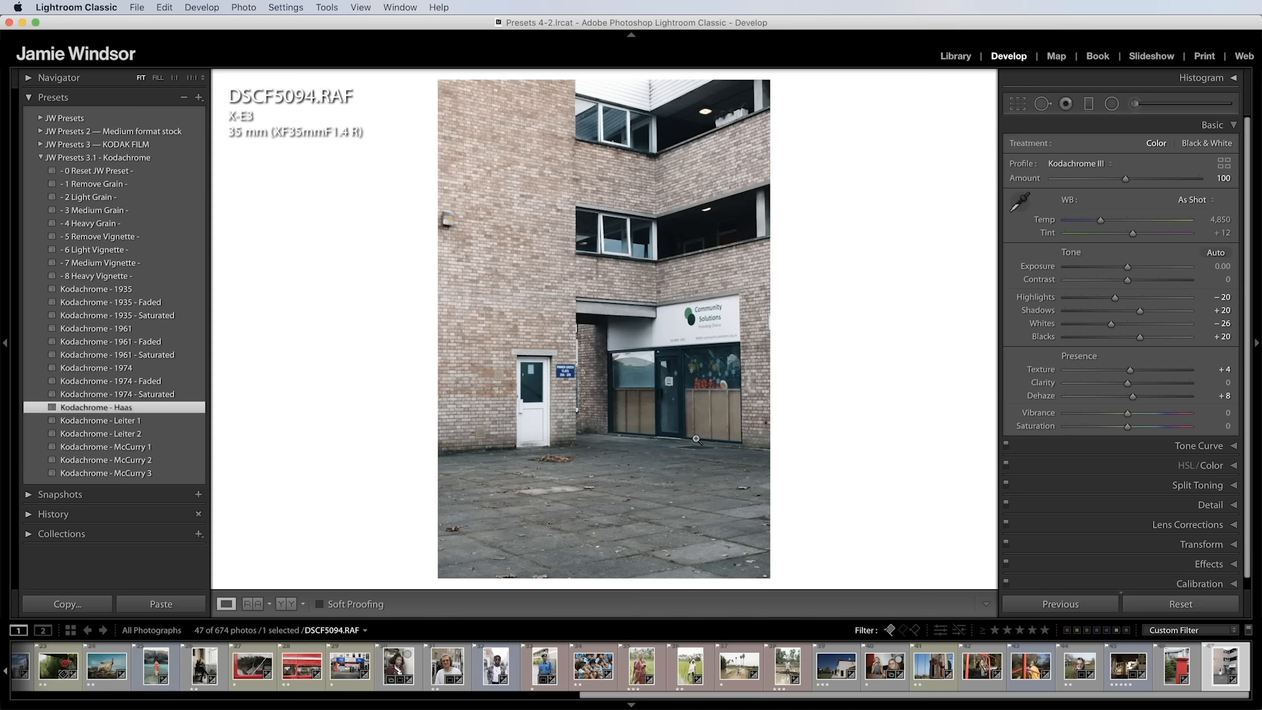
{"action": "left_click", "coordinate": [97, 169]}
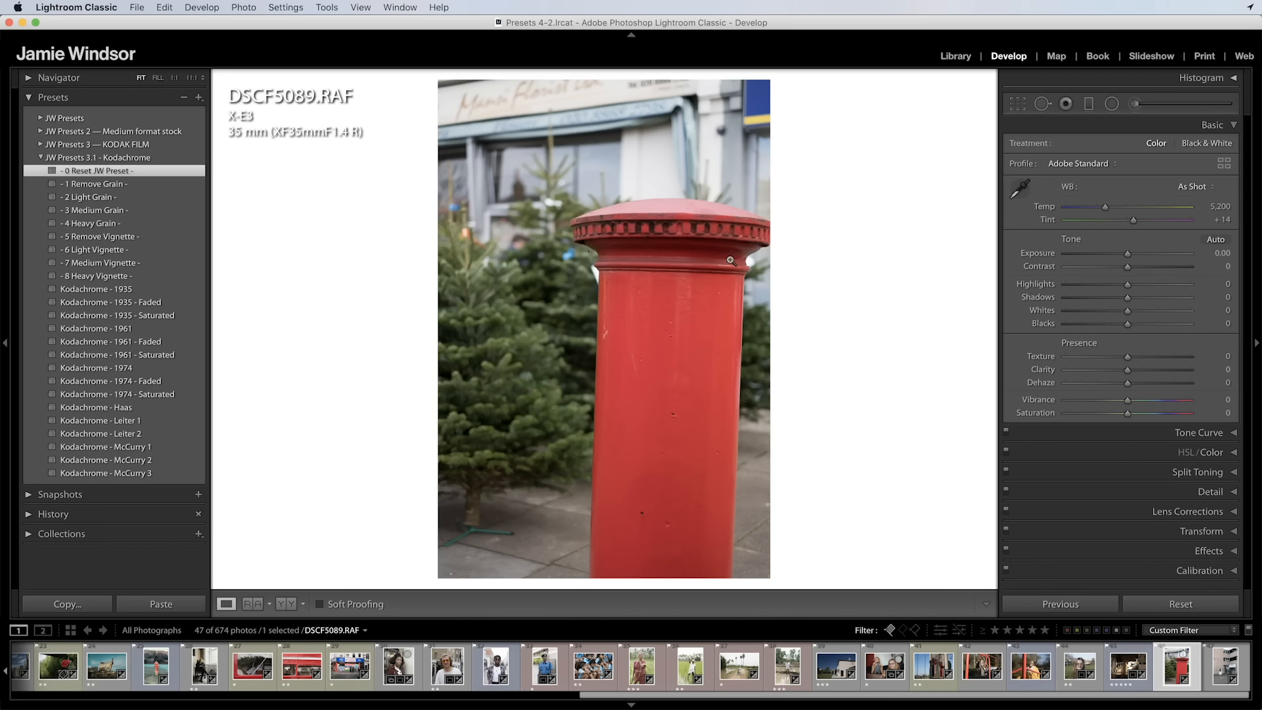
{"action": "left_click", "coordinate": [97, 408]}
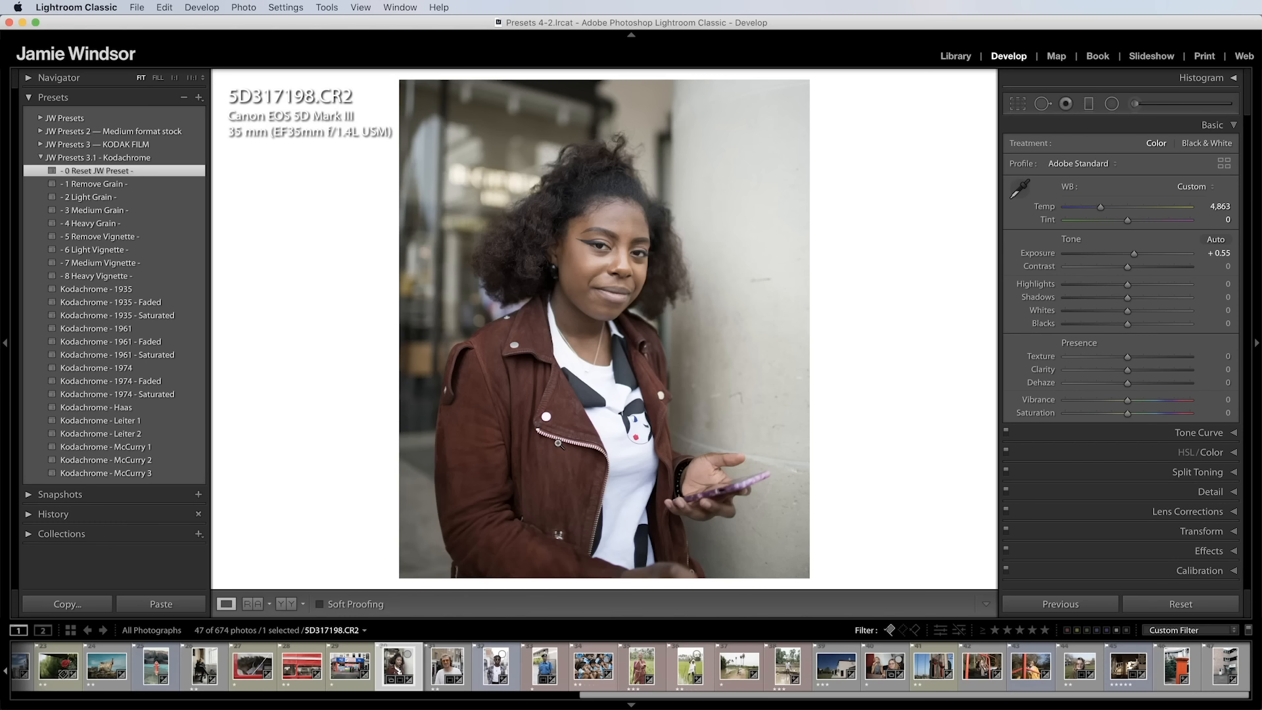
Give the mirror photo Kodachrome - Haas plus the 8 Heavy Vignette add-on
{"action": "left_click", "coordinate": [99, 262]}
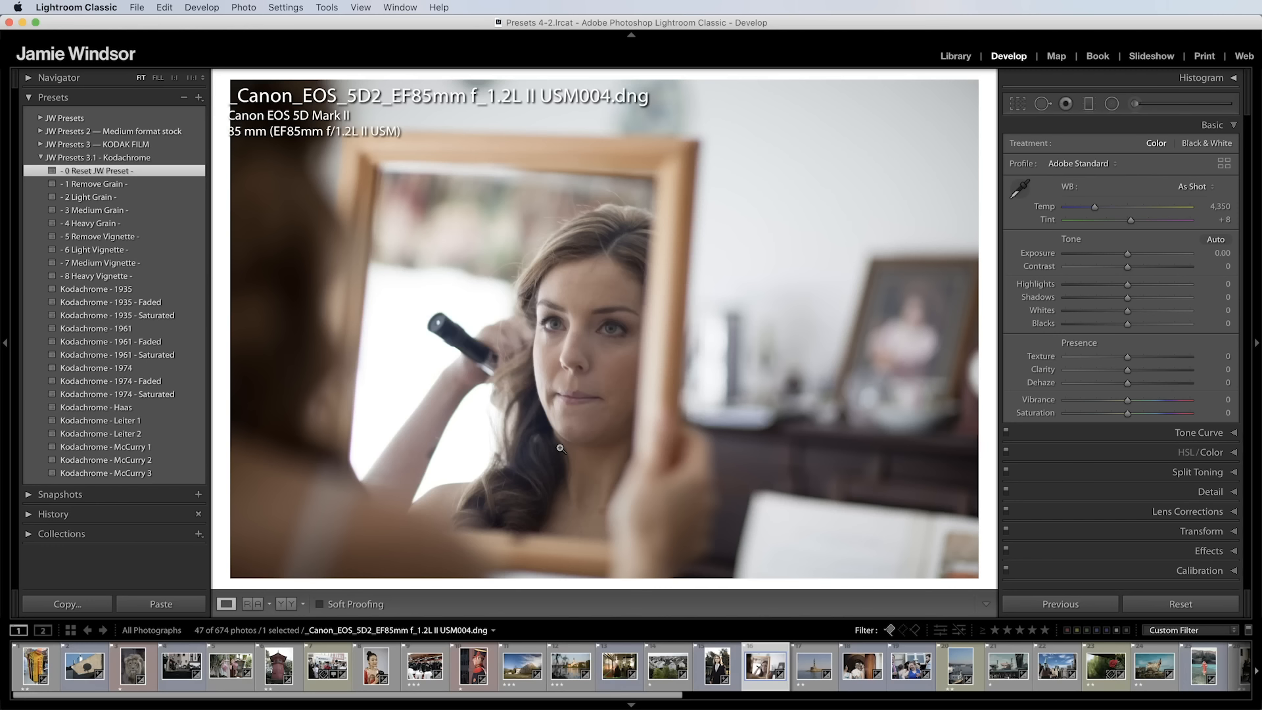
{"action": "left_click", "coordinate": [96, 408]}
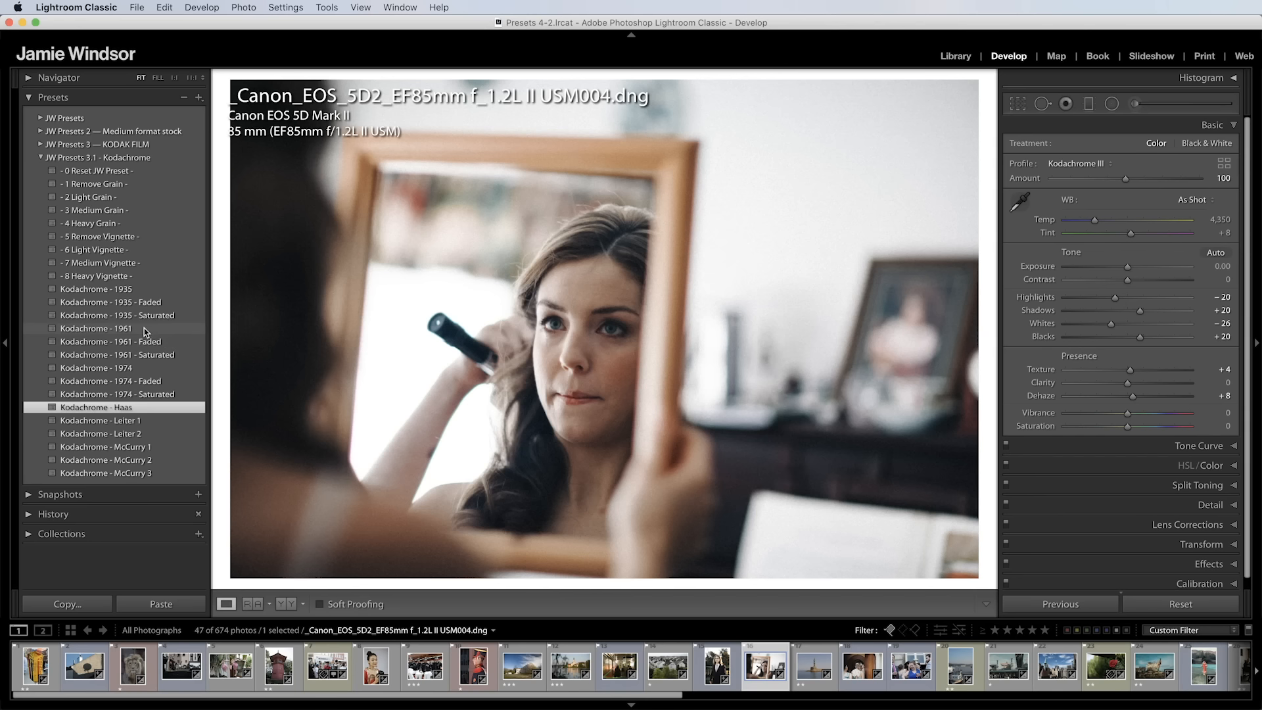
{"action": "left_click", "coordinate": [93, 276]}
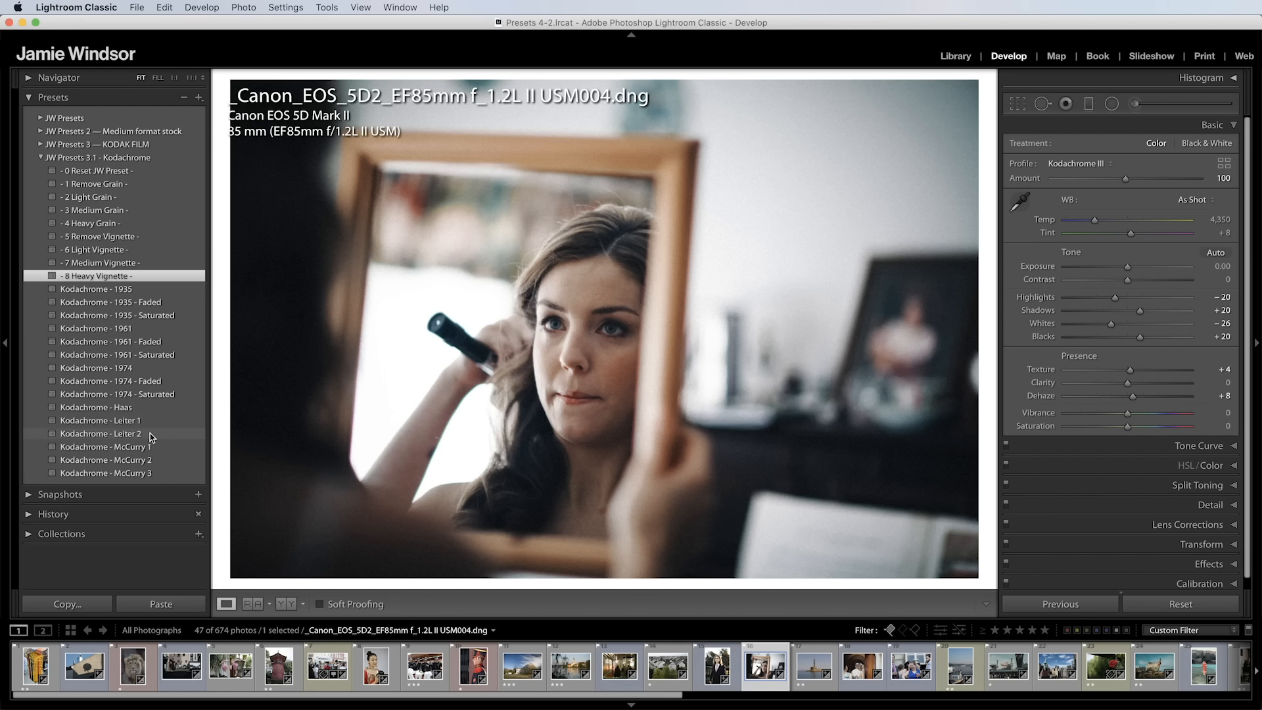
{"action": "mouse_move", "coordinate": [151, 435]}
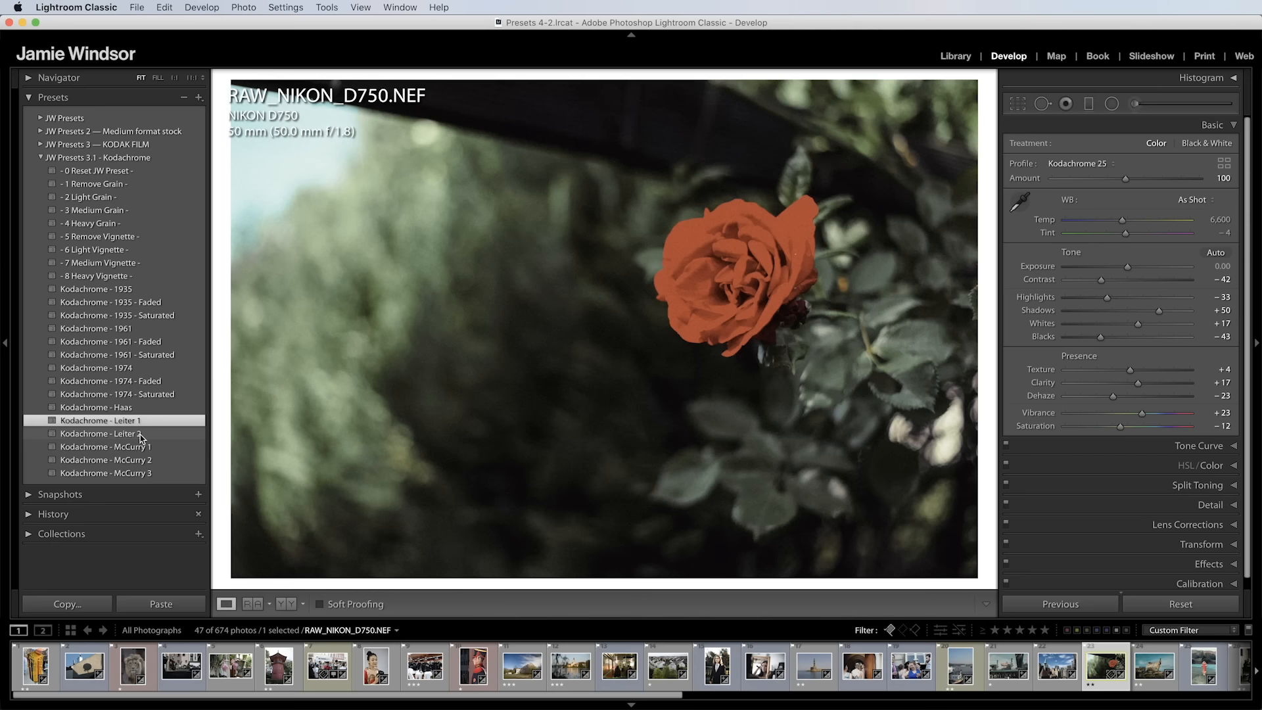
Give the Bondelen crowd photo a medium vignette, then browse the bus, boat and phone photos
{"action": "left_click", "coordinate": [100, 433]}
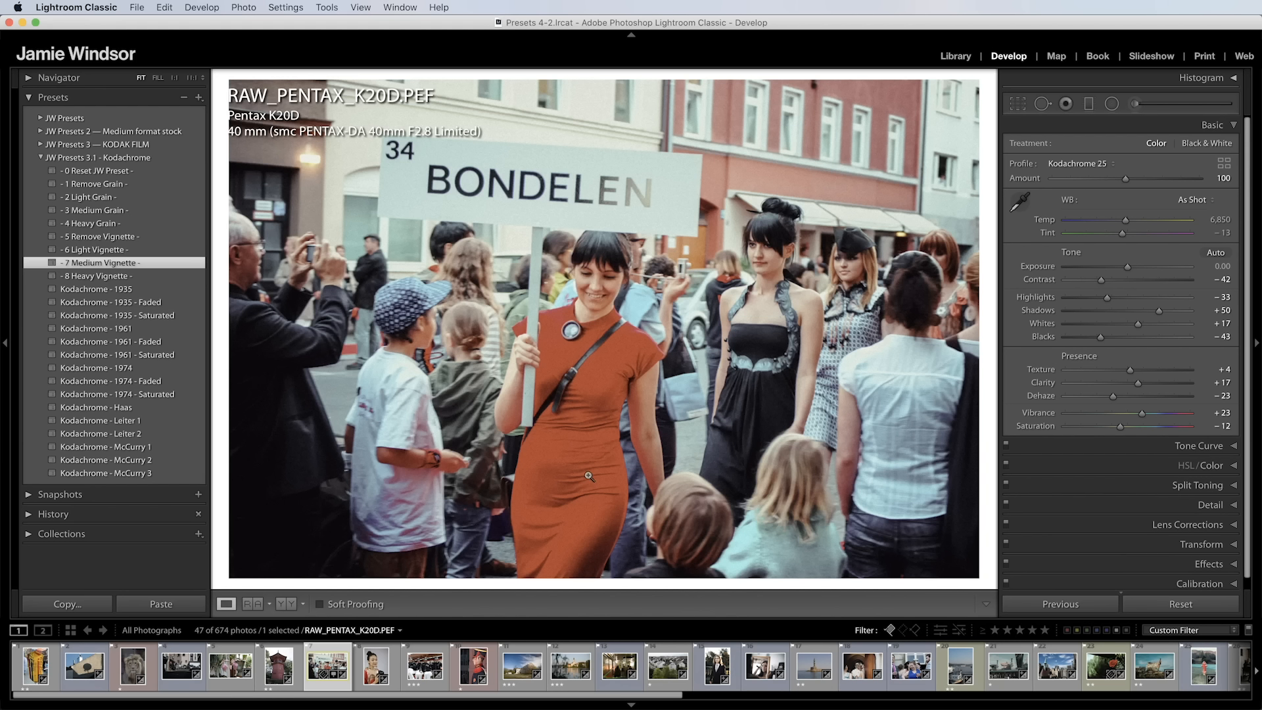
{"action": "left_click", "coordinate": [300, 666]}
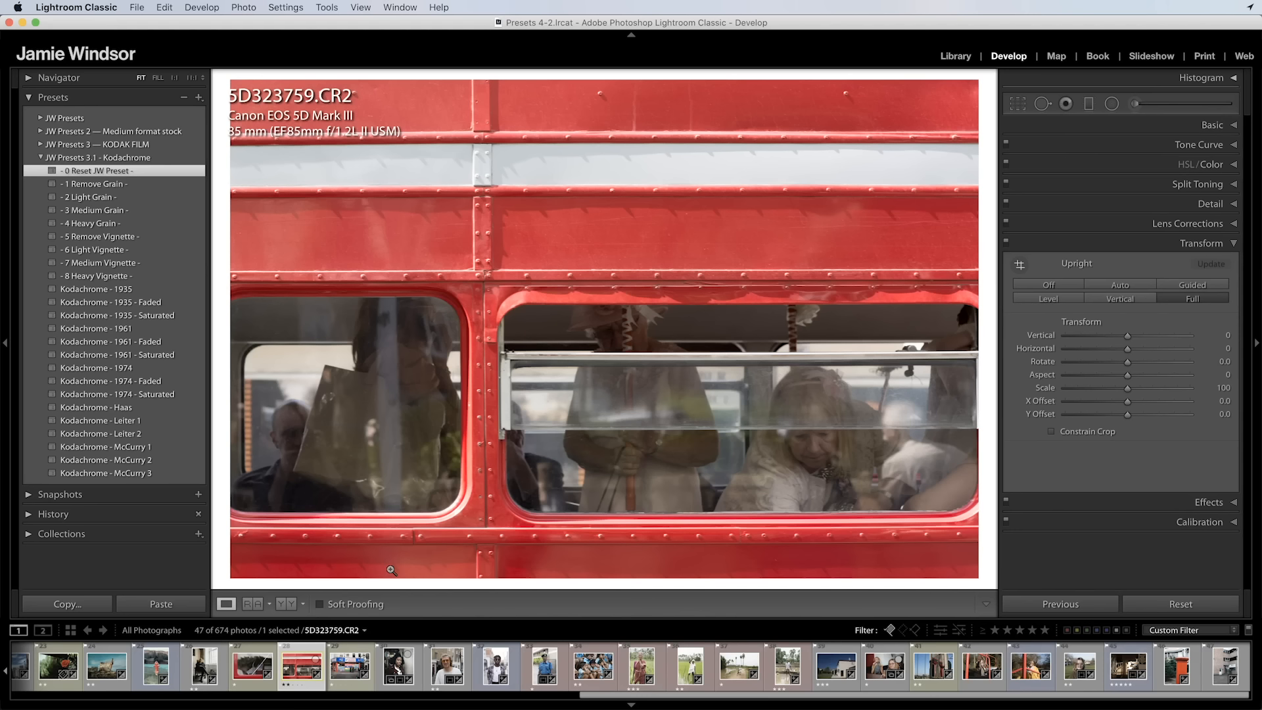
{"action": "left_click", "coordinate": [101, 420]}
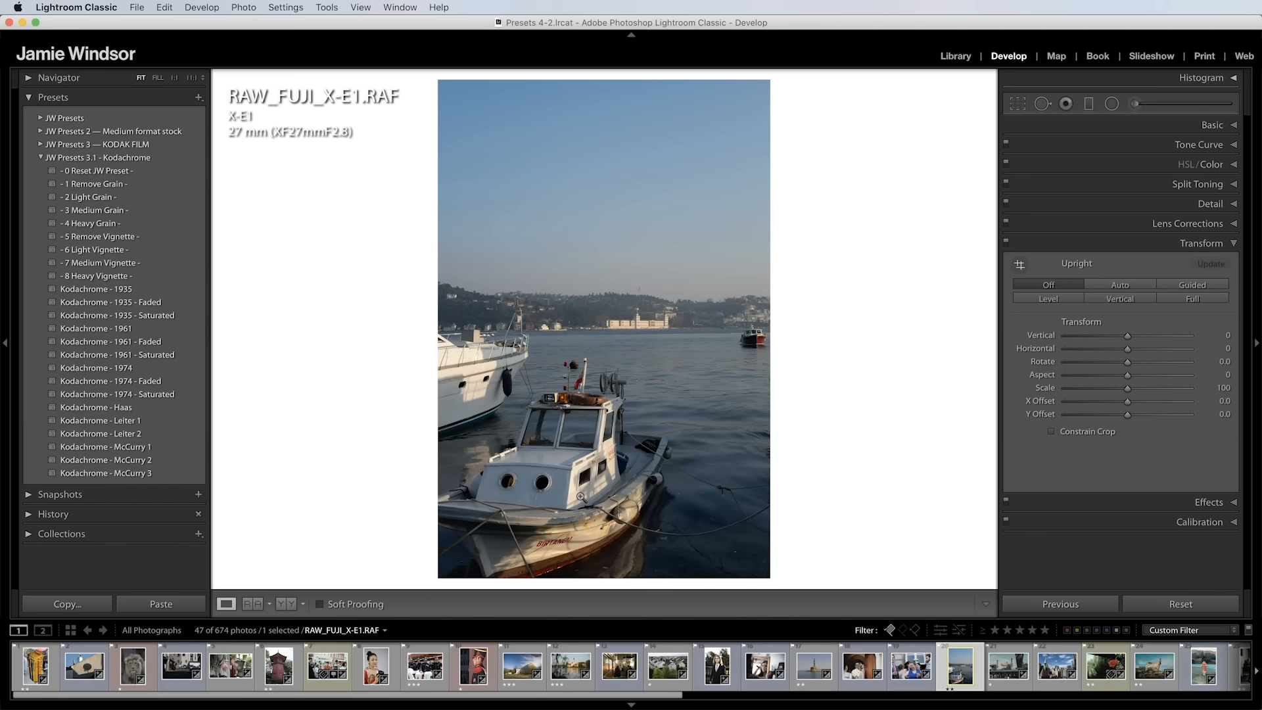
{"action": "left_click", "coordinate": [107, 433]}
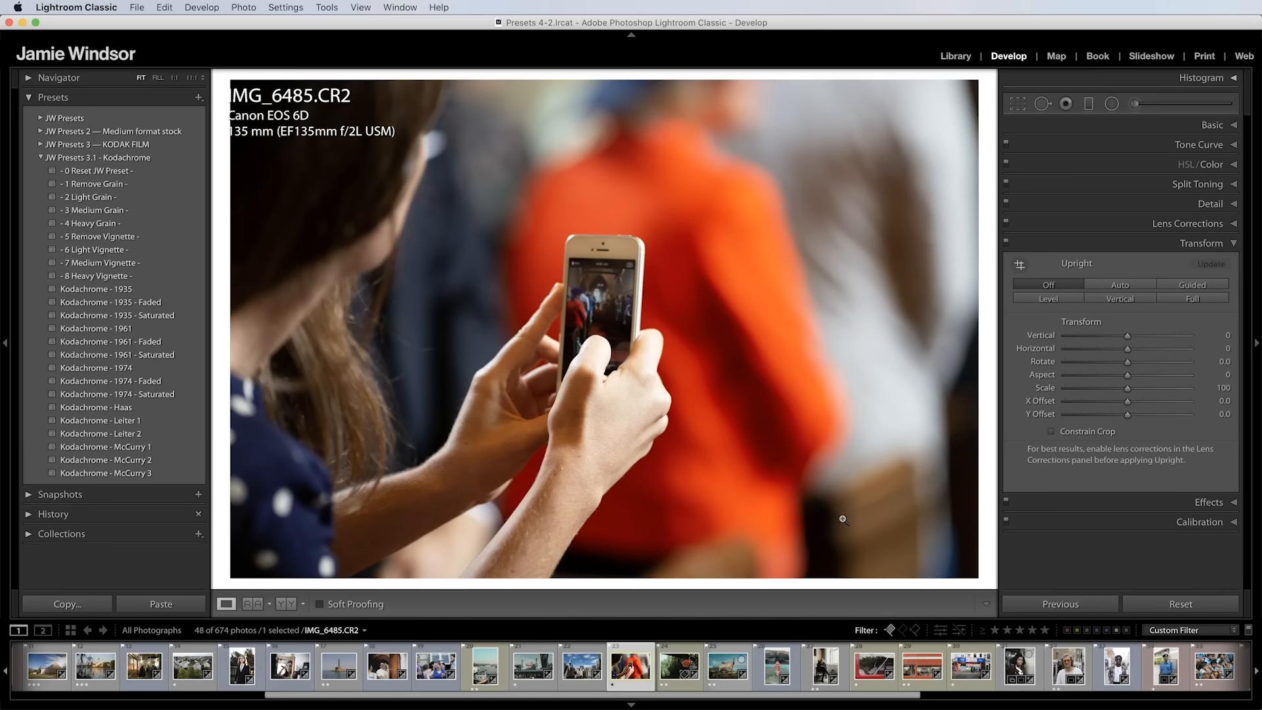
Open the uniformed guard portrait in its plain default state
{"action": "left_click", "coordinate": [100, 420]}
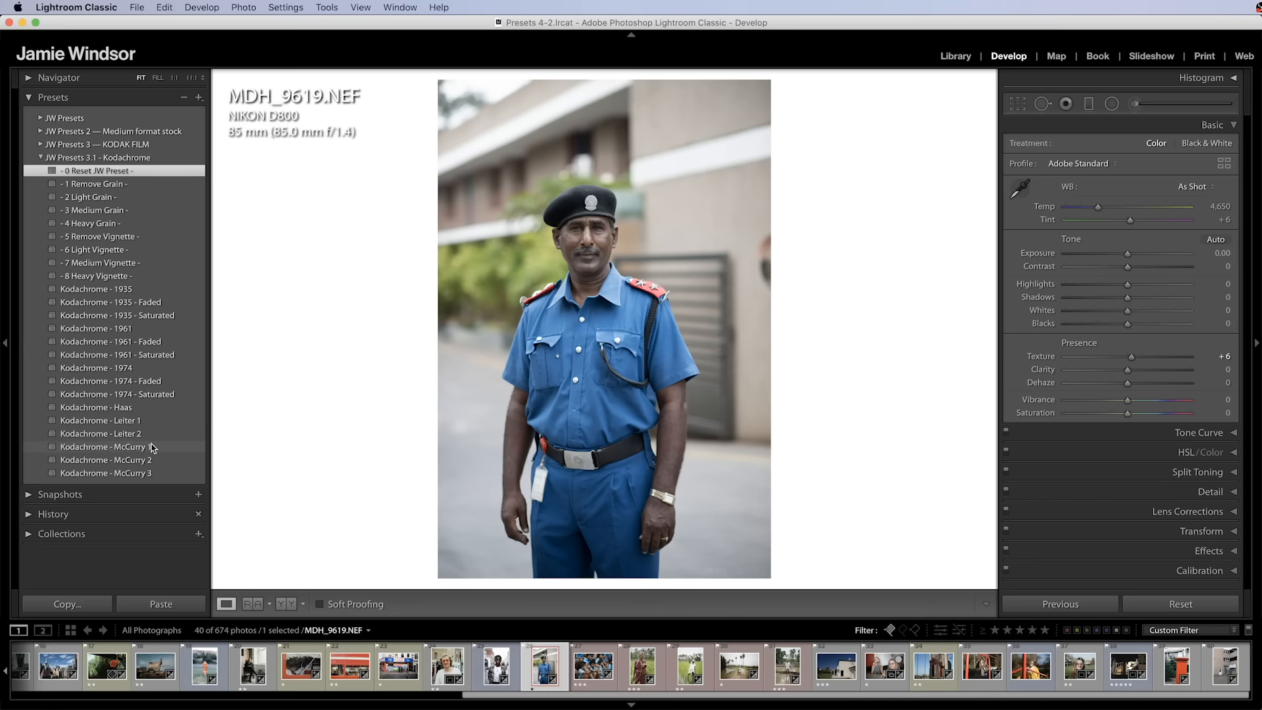
Apply the Kodachrome look to the guard portrait, then open the seated schoolboys photo
{"action": "left_click", "coordinate": [100, 276]}
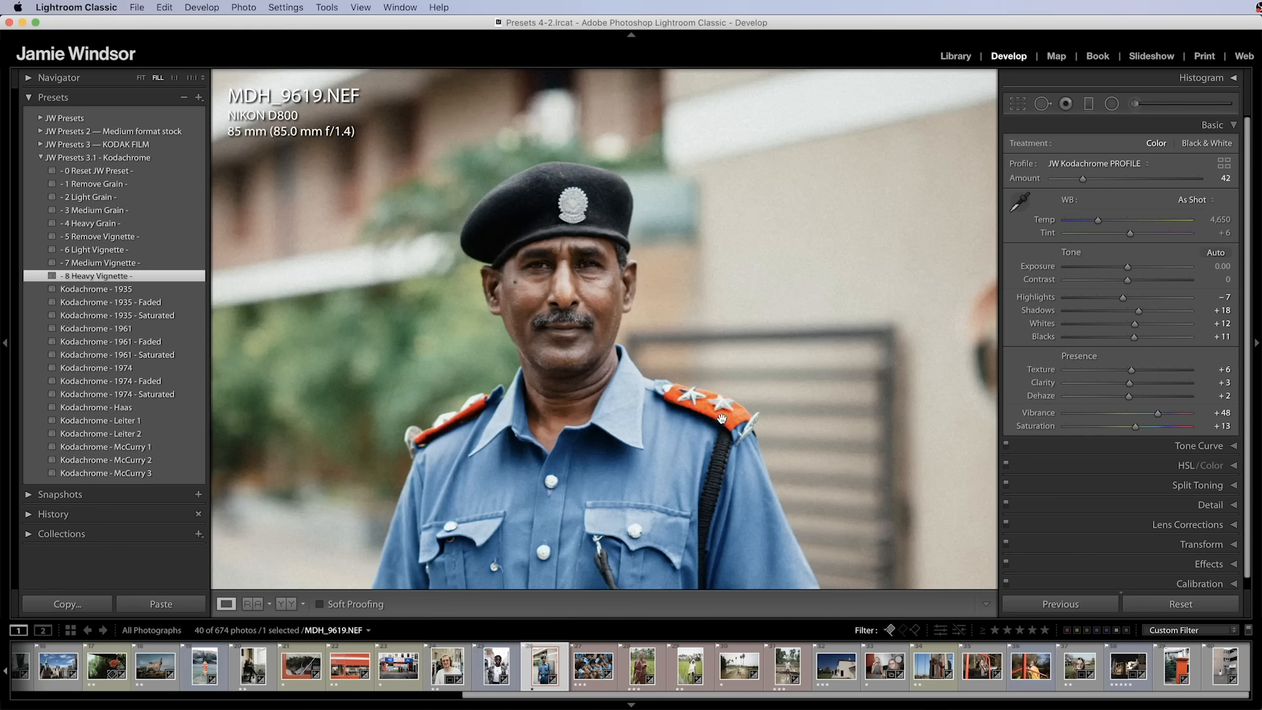
{"action": "left_click", "coordinate": [593, 666]}
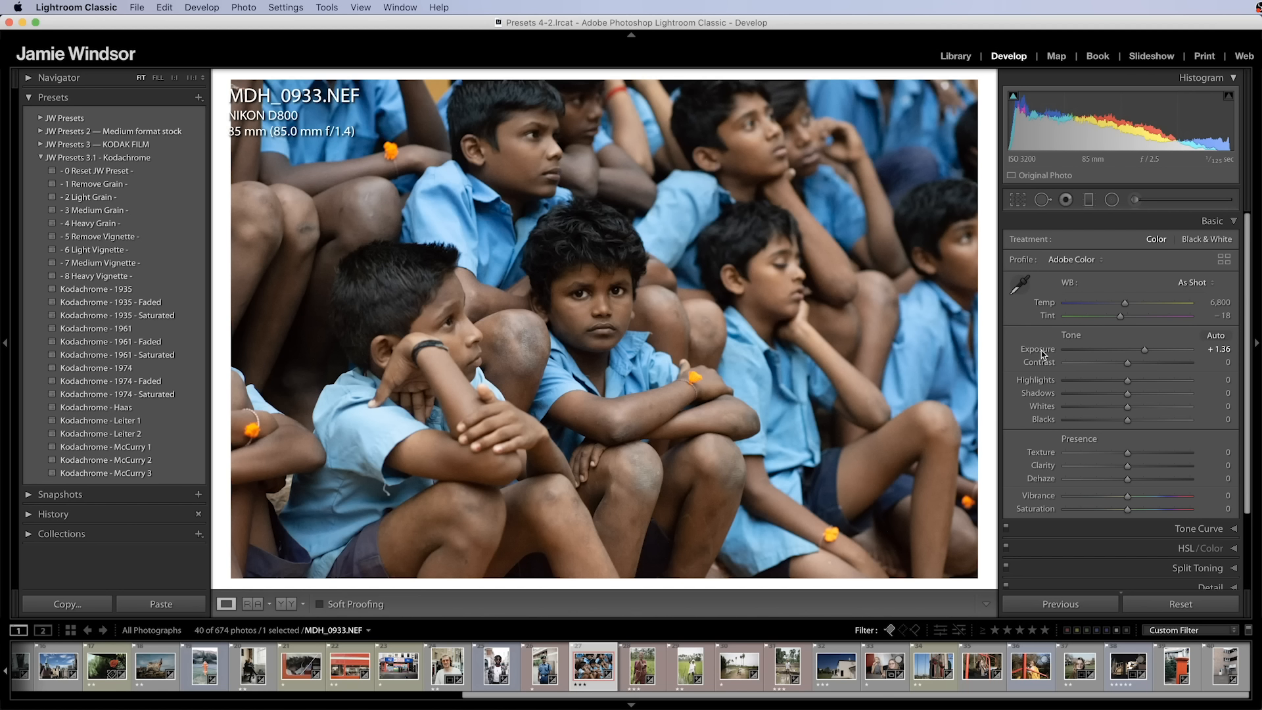
{"action": "mouse_move", "coordinate": [444, 384]}
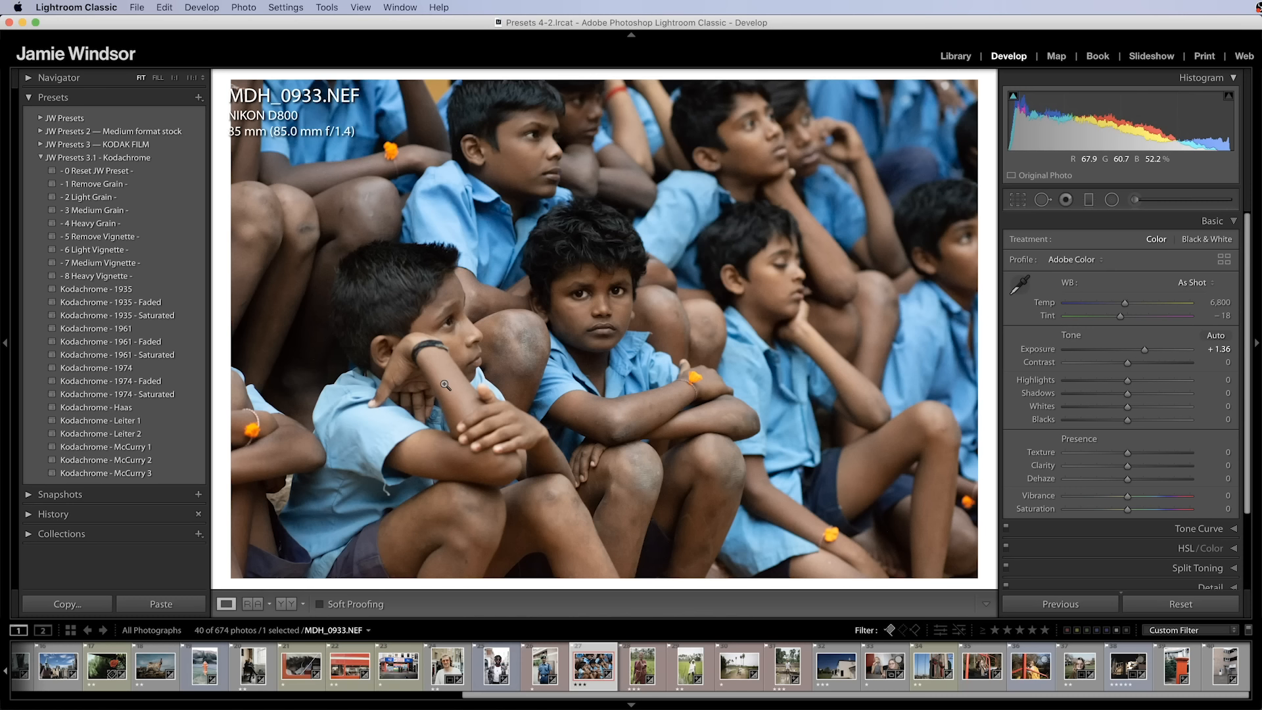
Test Kodachrome with medium vignette on the schoolboys, reset it, and open the paddy farmer
{"action": "left_click", "coordinate": [100, 262]}
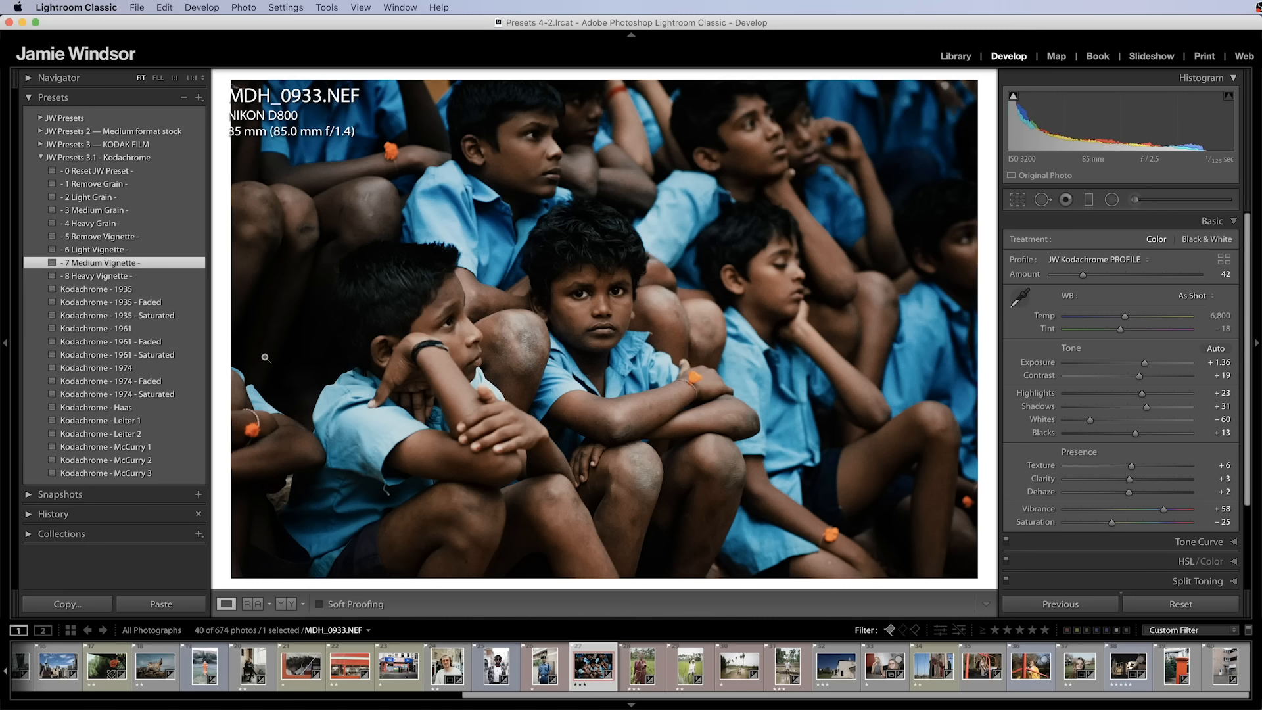
{"action": "left_click", "coordinate": [96, 171]}
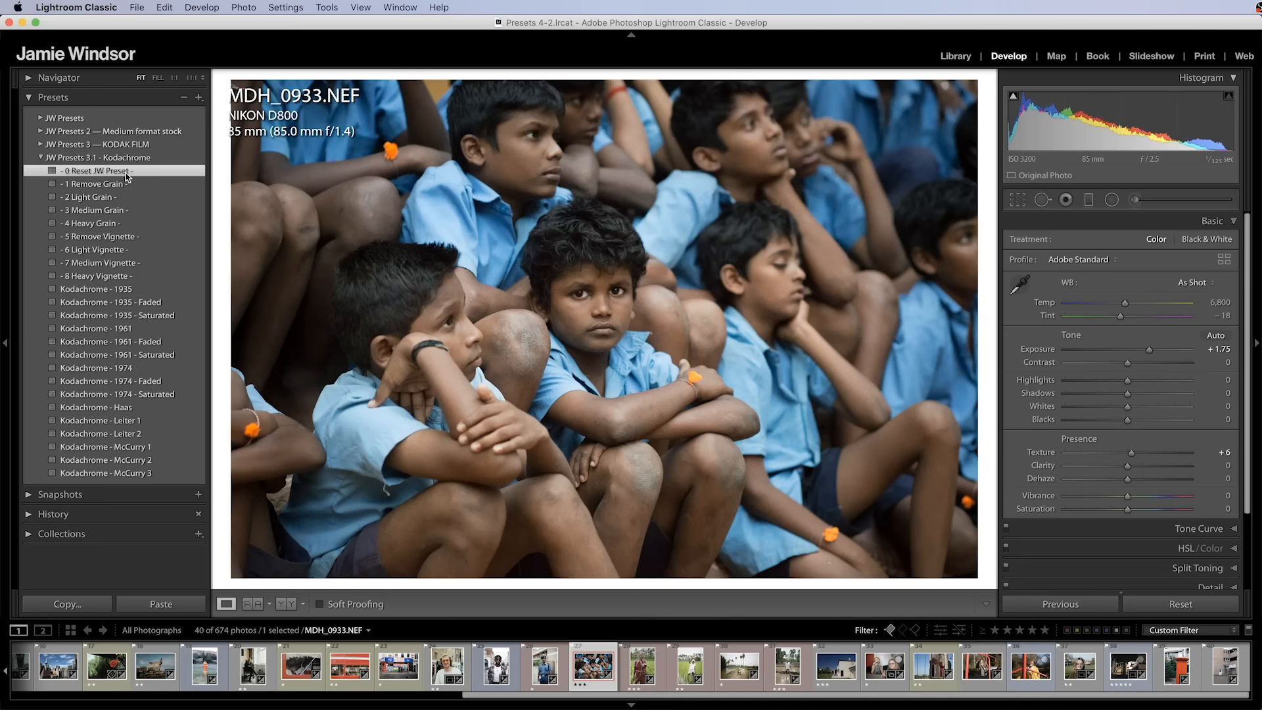
{"action": "left_click", "coordinate": [642, 666]}
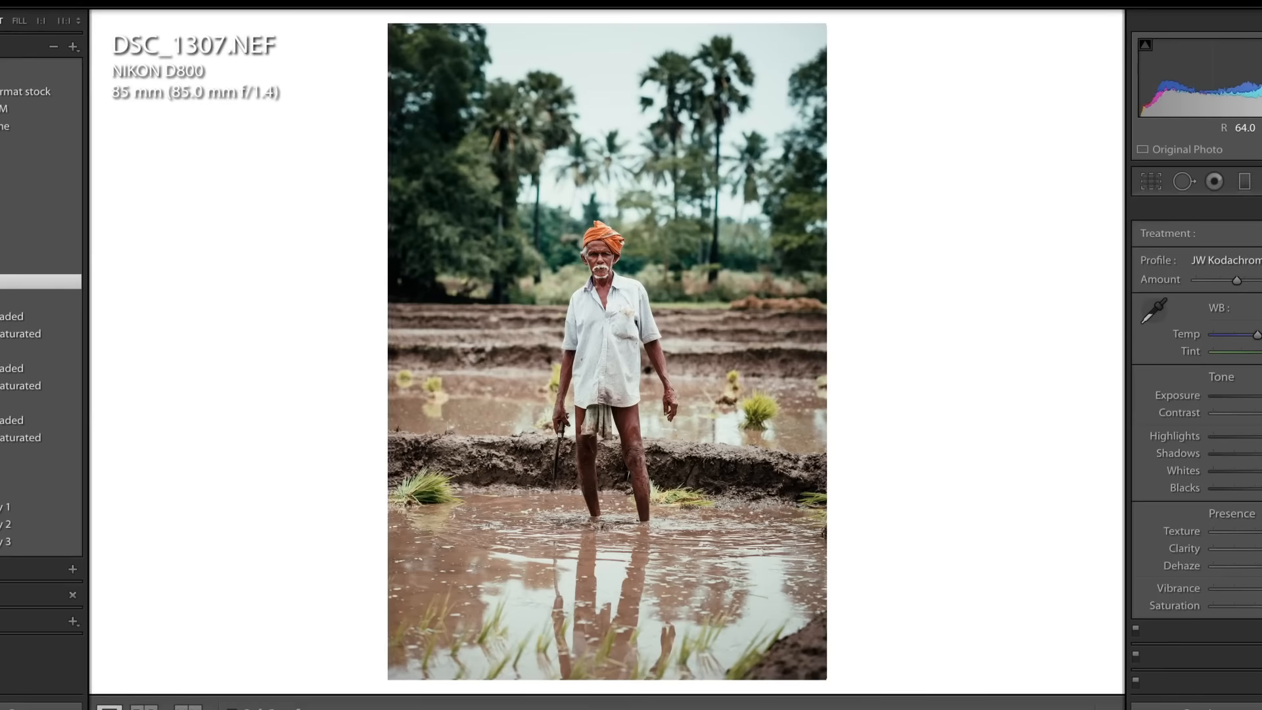
Open the photo of the man walking his bicycle by the river
{"action": "left_click", "coordinate": [738, 667]}
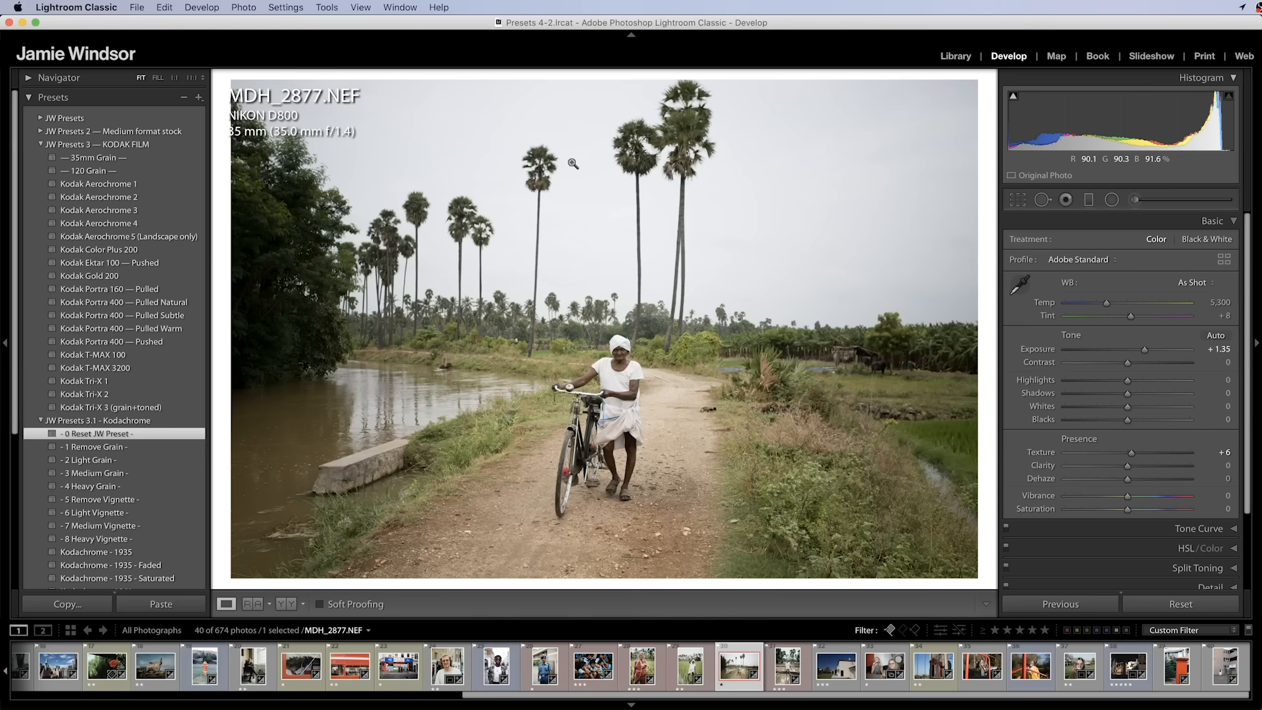
Reset the cyclist photo, then add Kodachrome with light grain and a medium vignette
{"action": "left_click", "coordinate": [100, 183]}
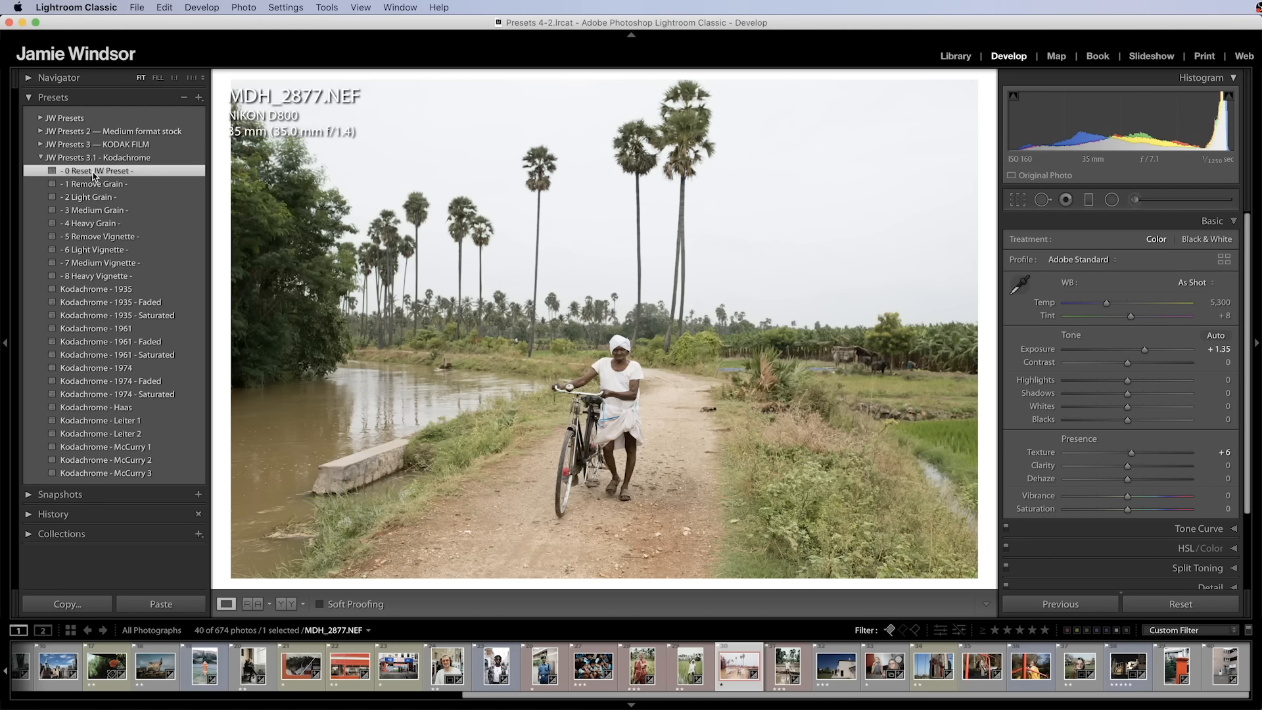
{"action": "left_click", "coordinate": [105, 447]}
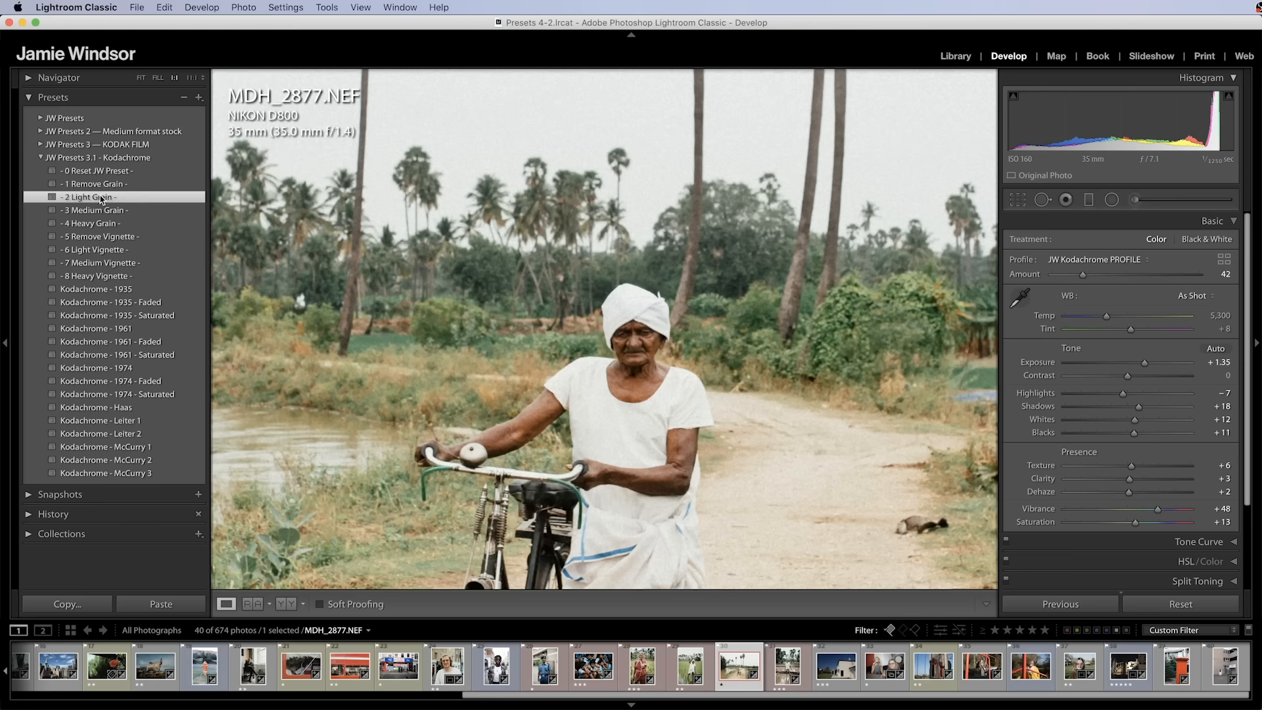
{"action": "left_click", "coordinate": [100, 262]}
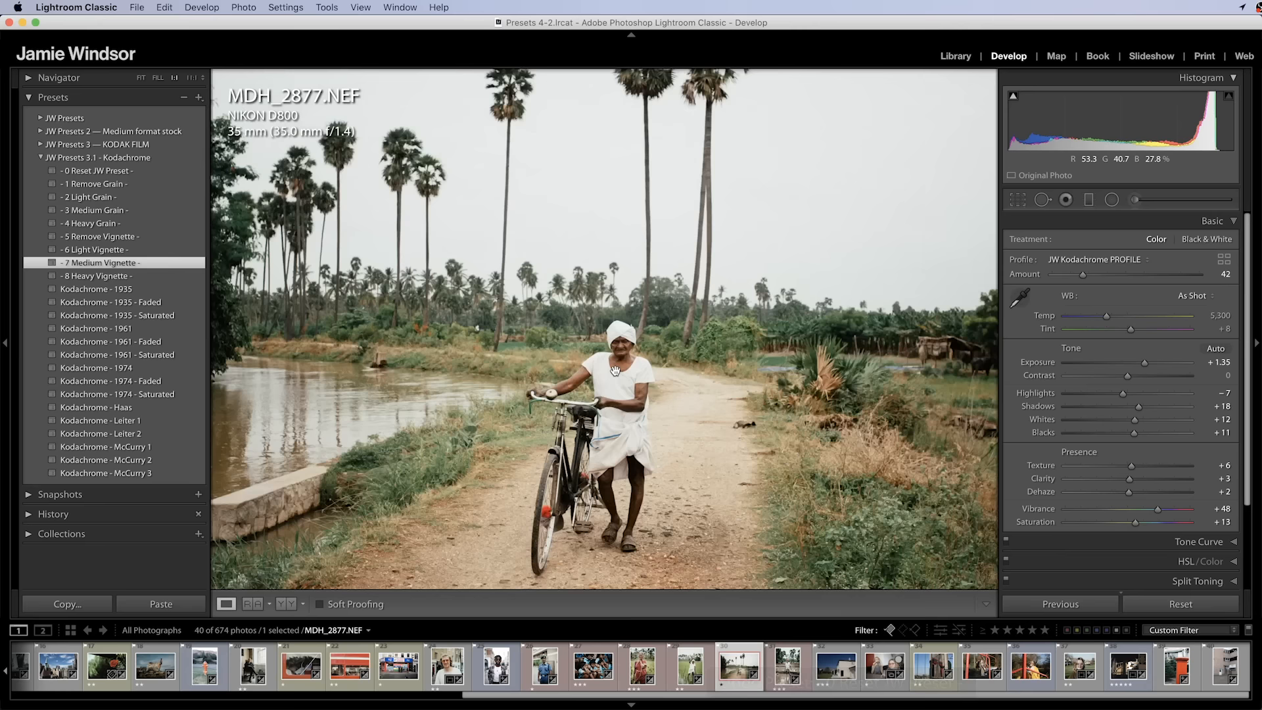
{"action": "key", "text": "L"}
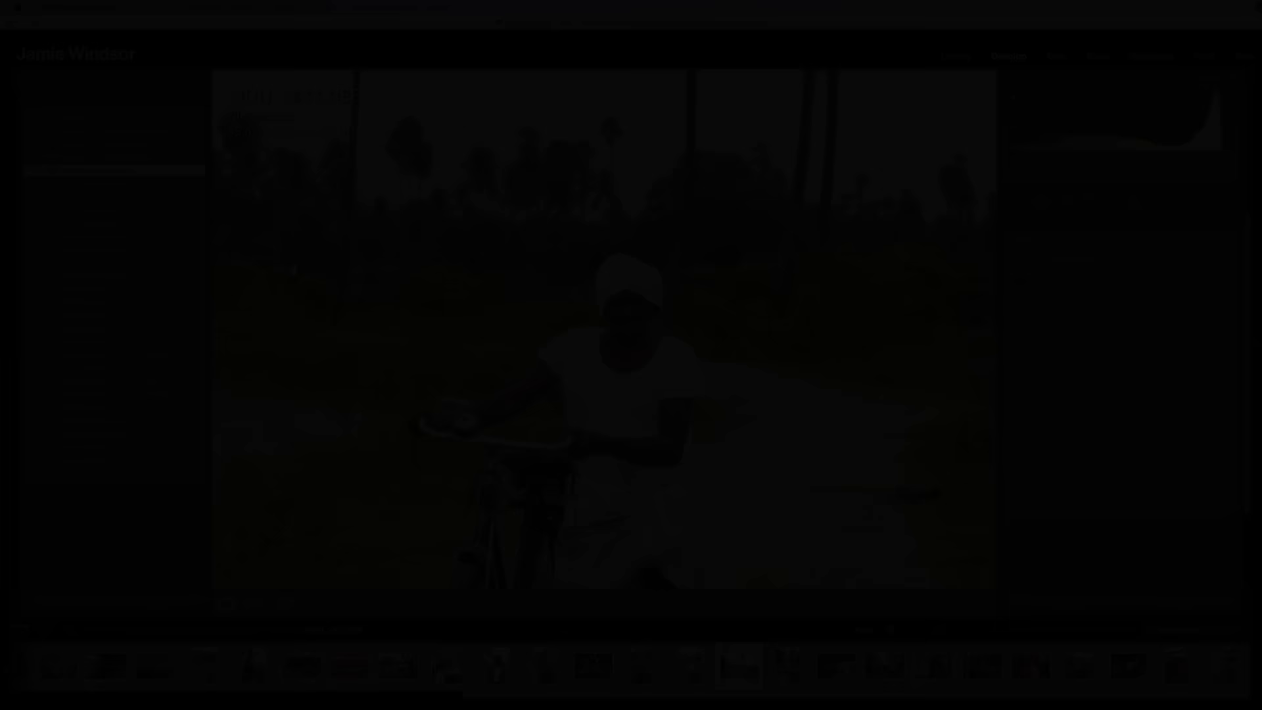